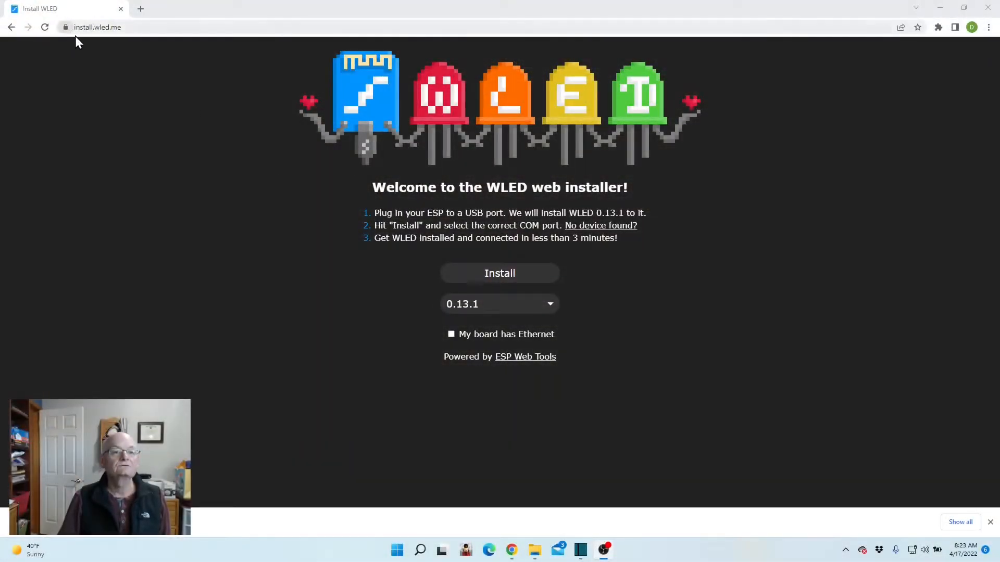
pyautogui.moveTo(130, 46)
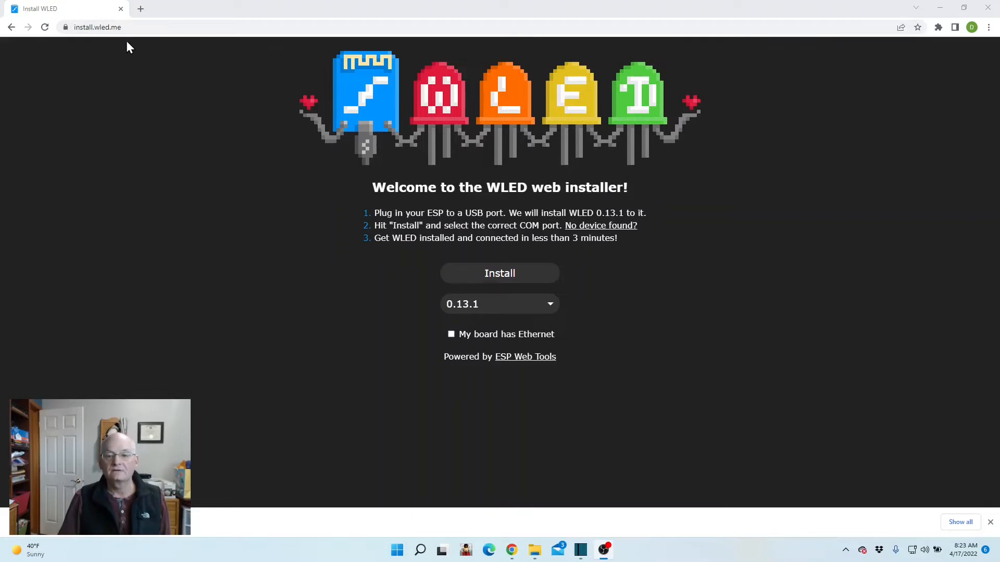
pyautogui.moveTo(219, 211)
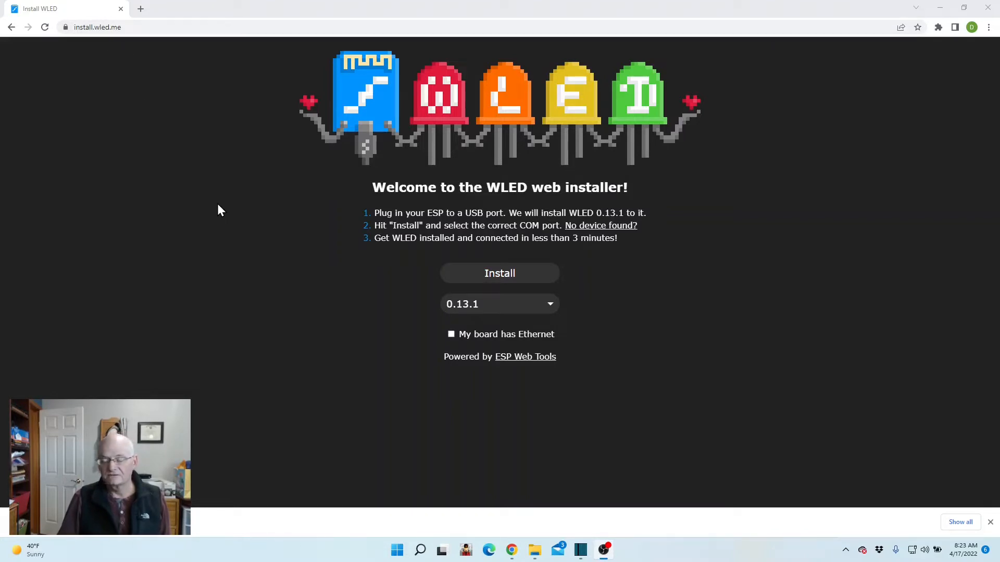
pyautogui.moveTo(196, 282)
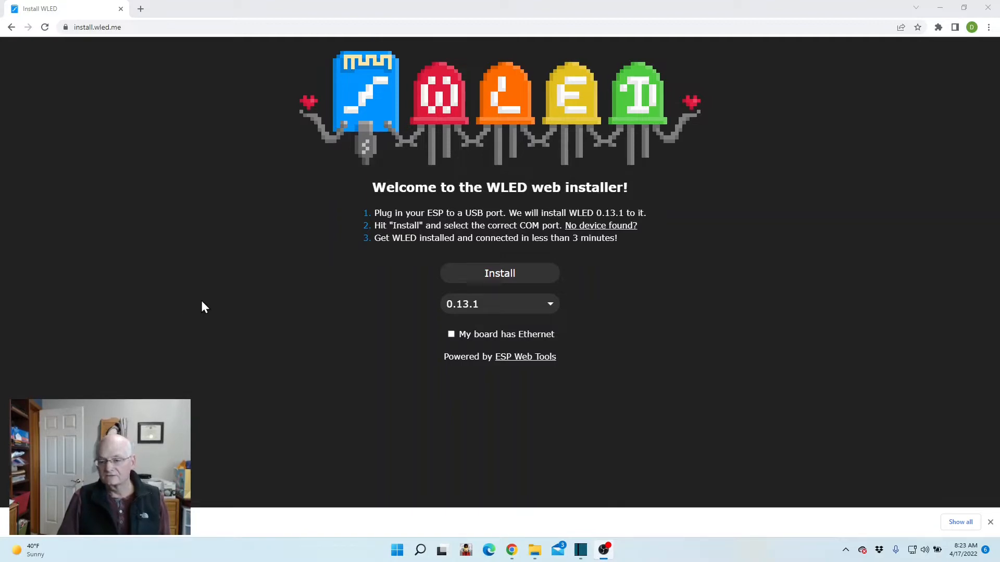
pyautogui.moveTo(391, 349)
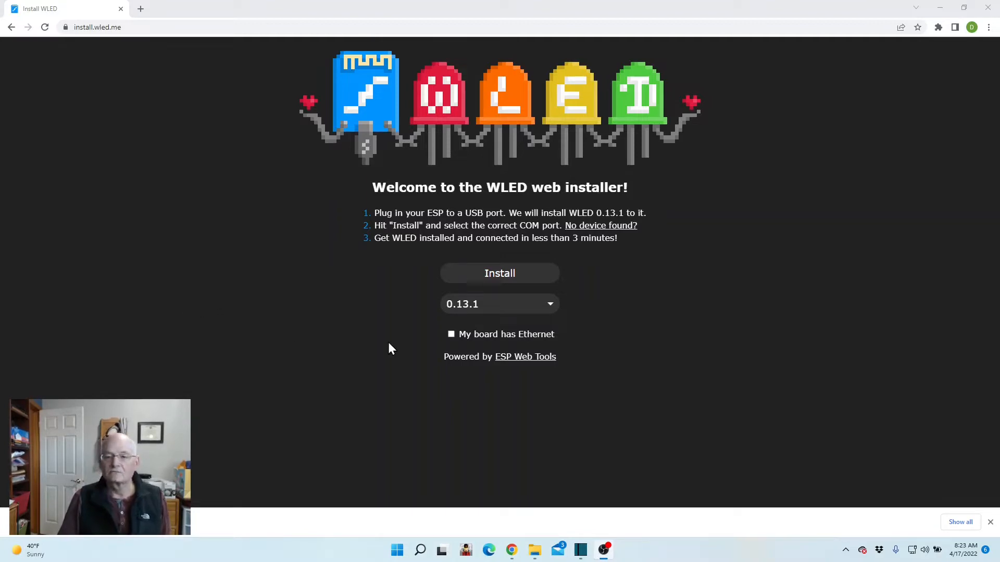
pyautogui.moveTo(500, 273)
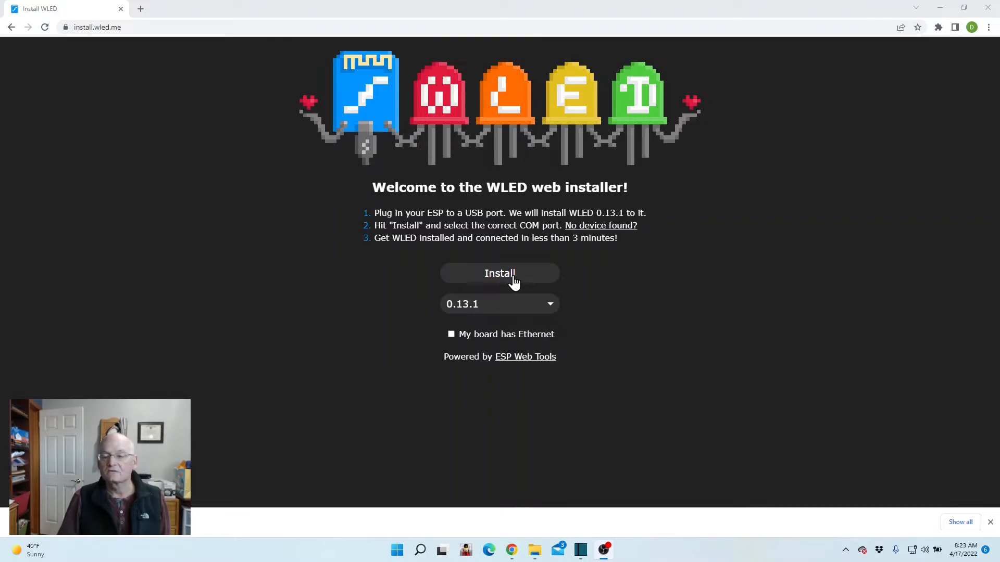
pyautogui.moveTo(552, 309)
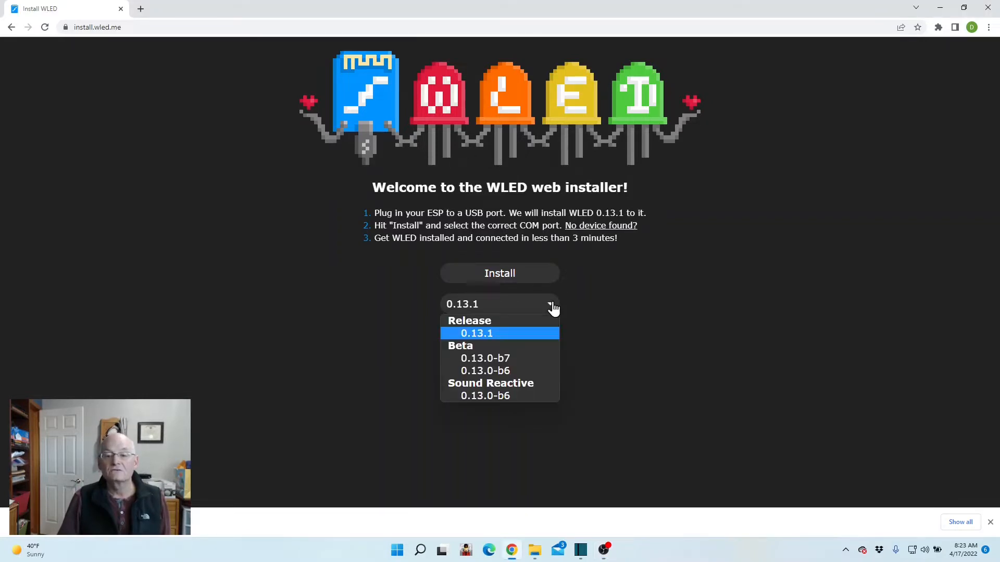
# Step: Keep release 0.13.1 and start the install, bringing up the serial port chooser
pyautogui.click(476, 332)
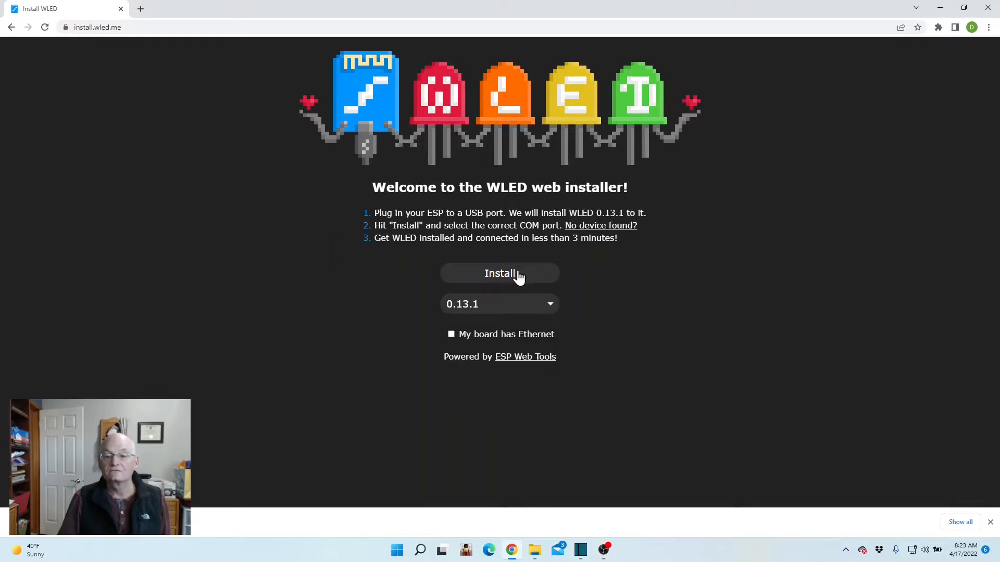
pyautogui.click(500, 273)
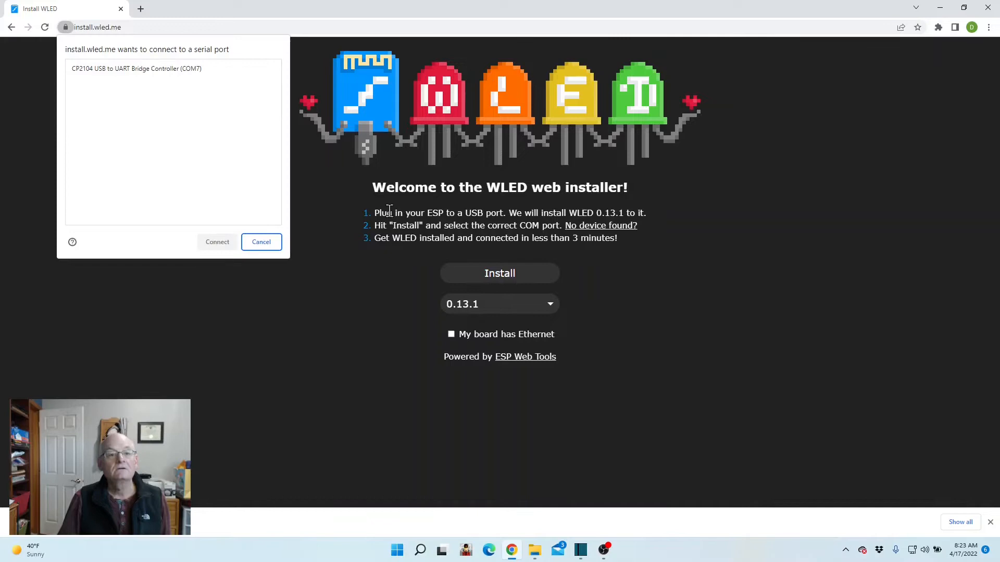
# Step: Flash WLED 0.13.1 to the ESP over the CP2104 port on COM7, erasing the device, then continue to Wi-Fi setup
pyautogui.click(172, 68)
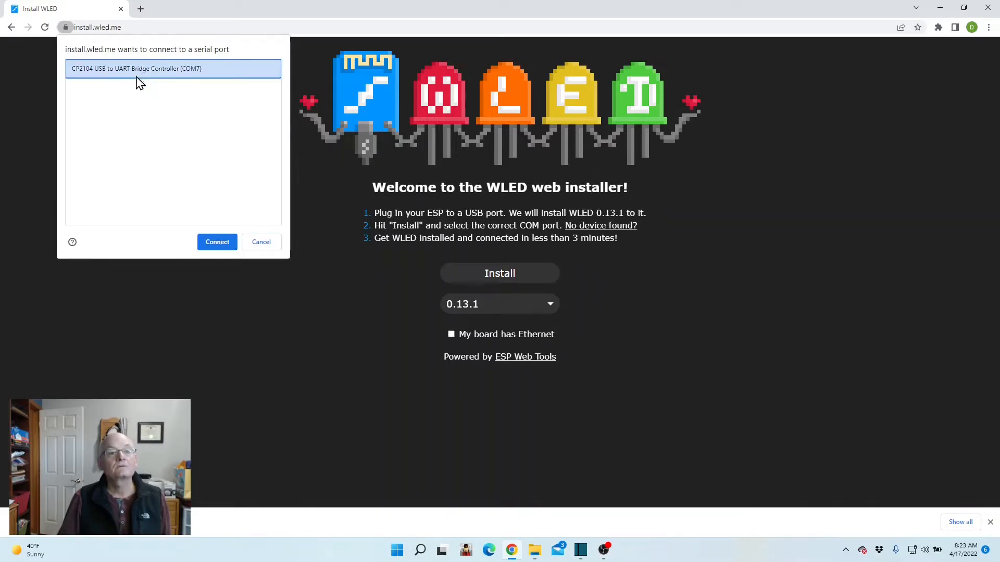
pyautogui.moveTo(216, 241)
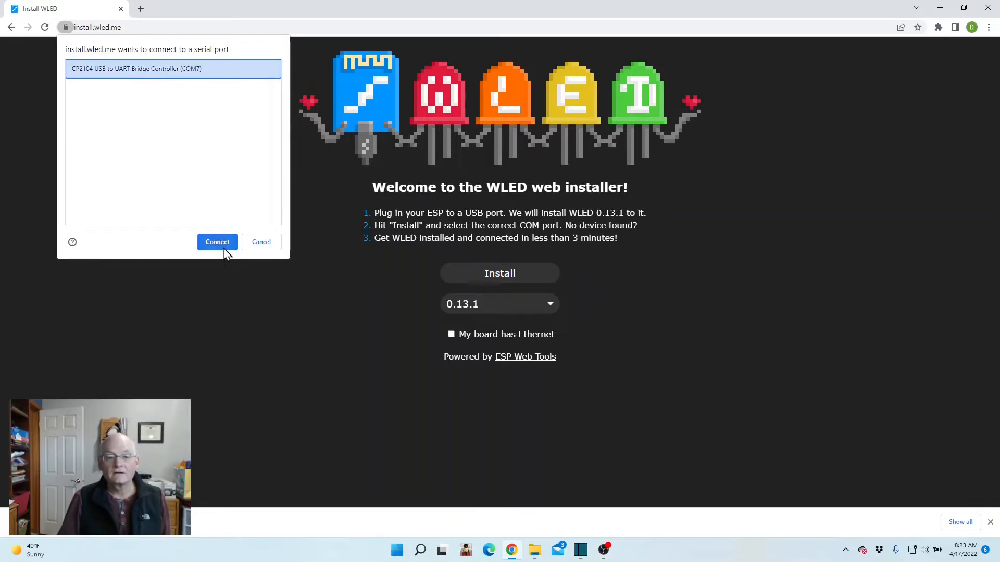
pyautogui.click(217, 242)
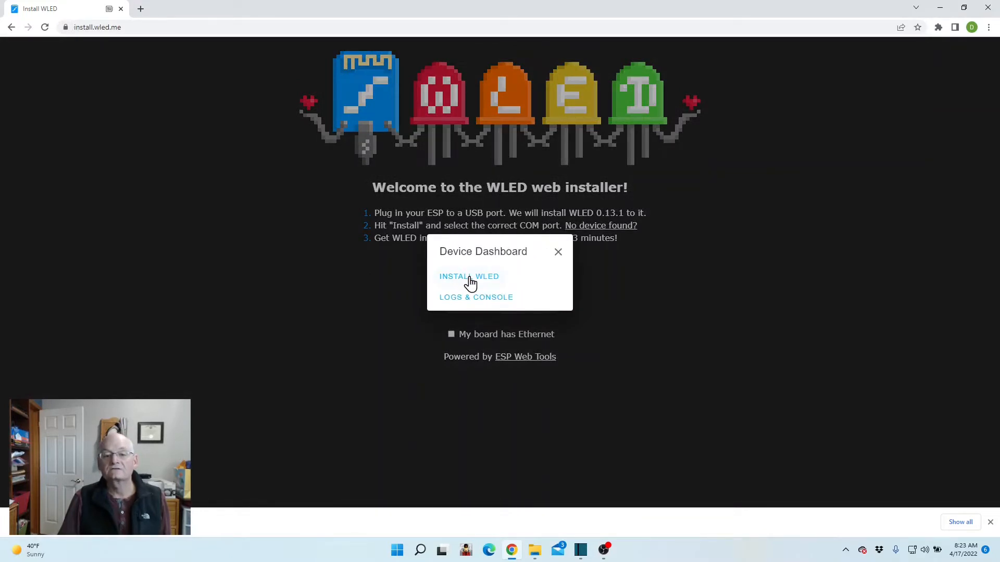
pyautogui.click(468, 276)
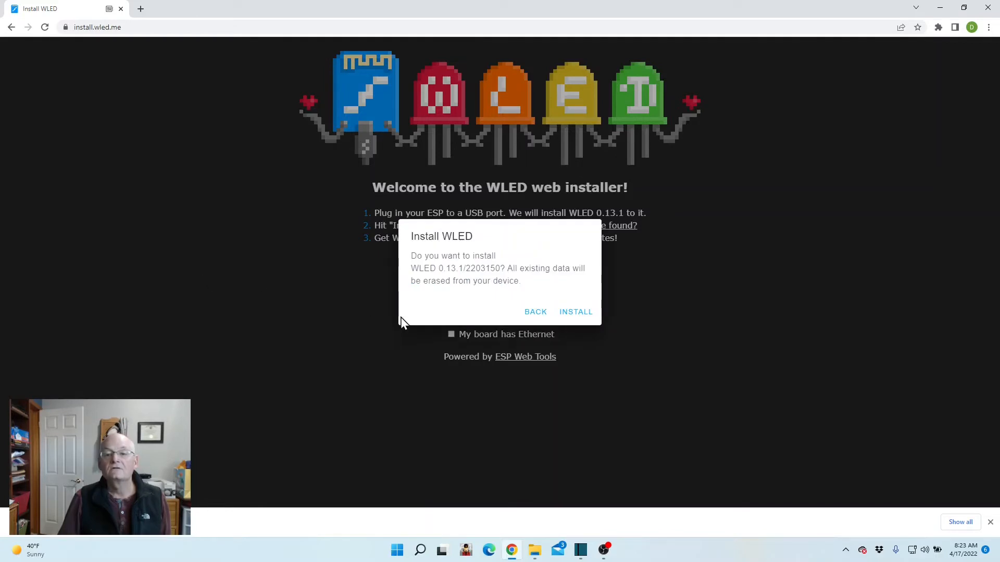
pyautogui.moveTo(575, 312)
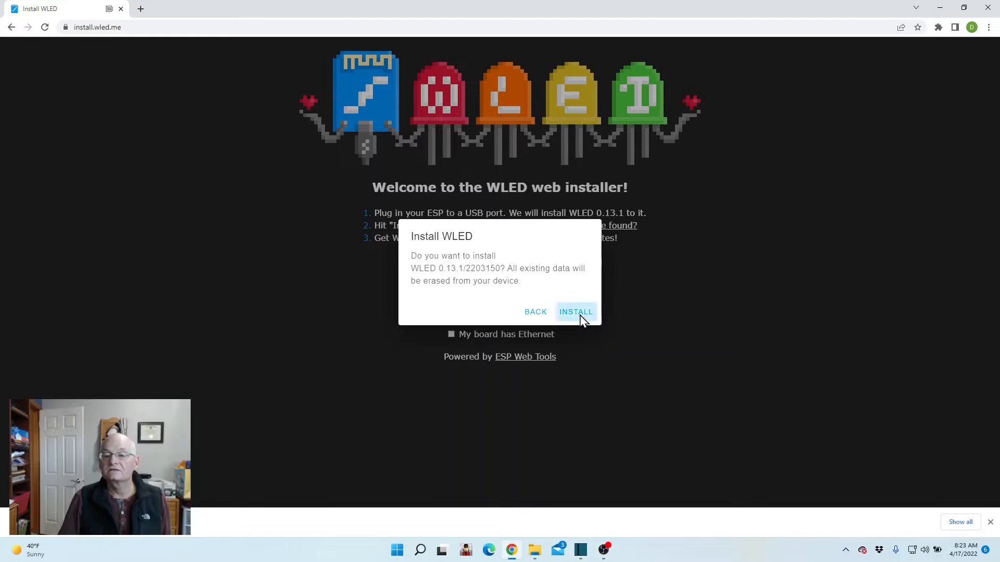
pyautogui.click(575, 312)
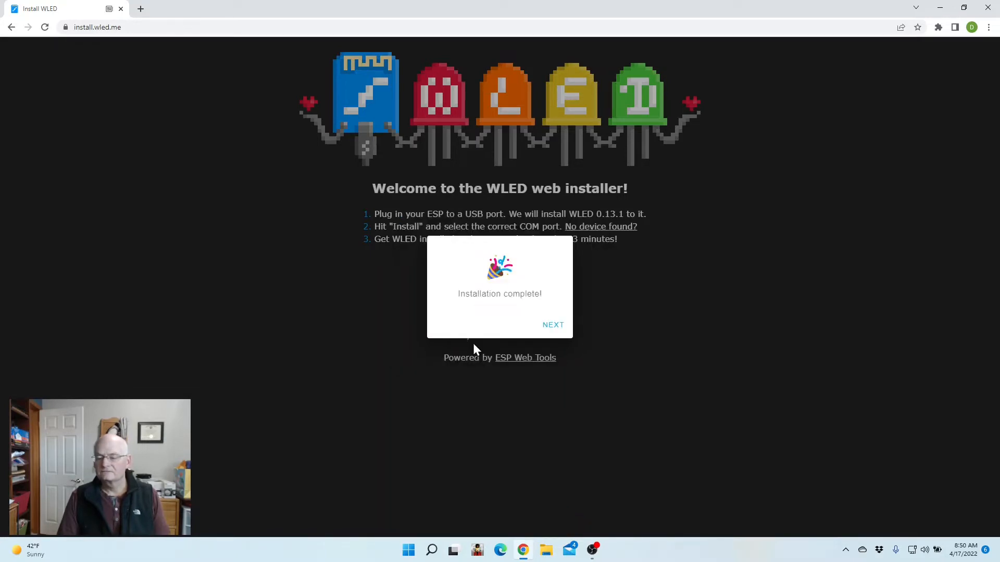
pyautogui.moveTo(552, 327)
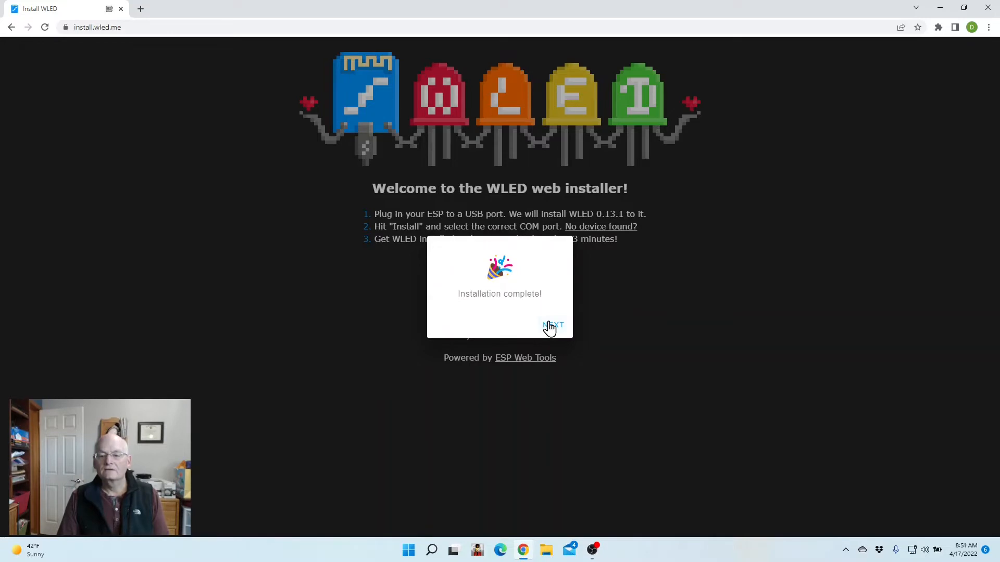
pyautogui.click(552, 326)
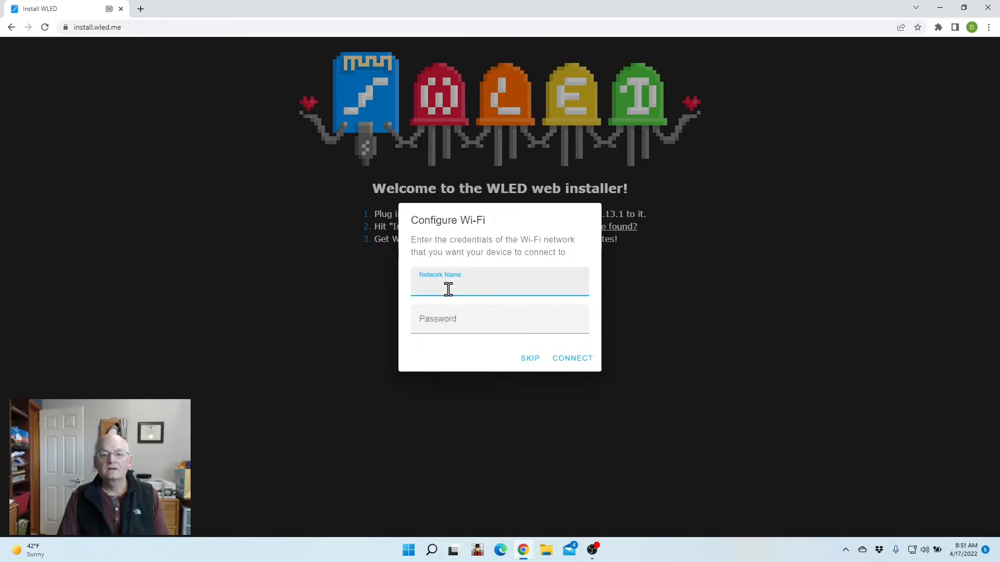
# Step: Join the controller to the 'DavidB' Wi-Fi network with its password and visit the device page
pyautogui.write('D')
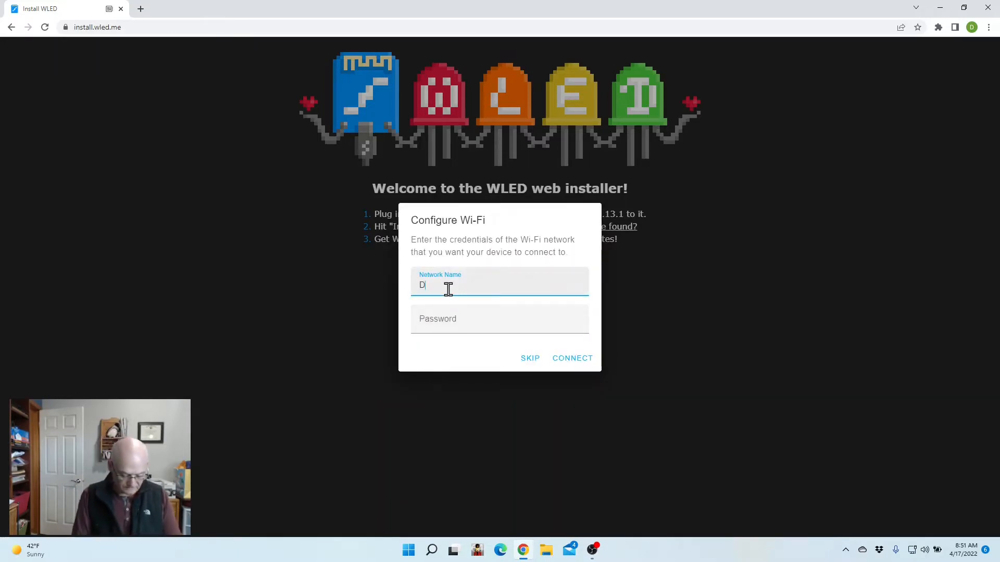
pyautogui.write('avidB')
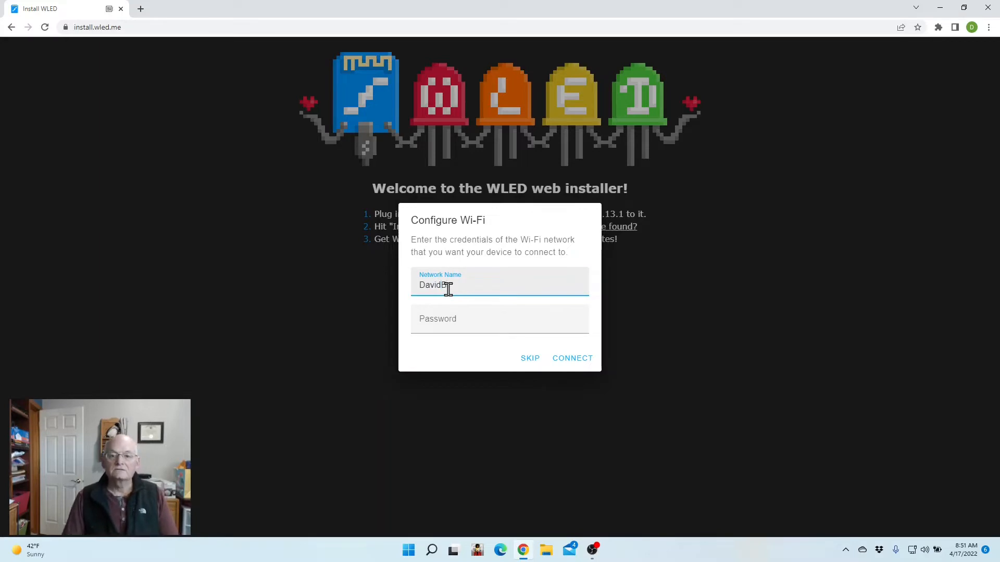
pyautogui.click(499, 319)
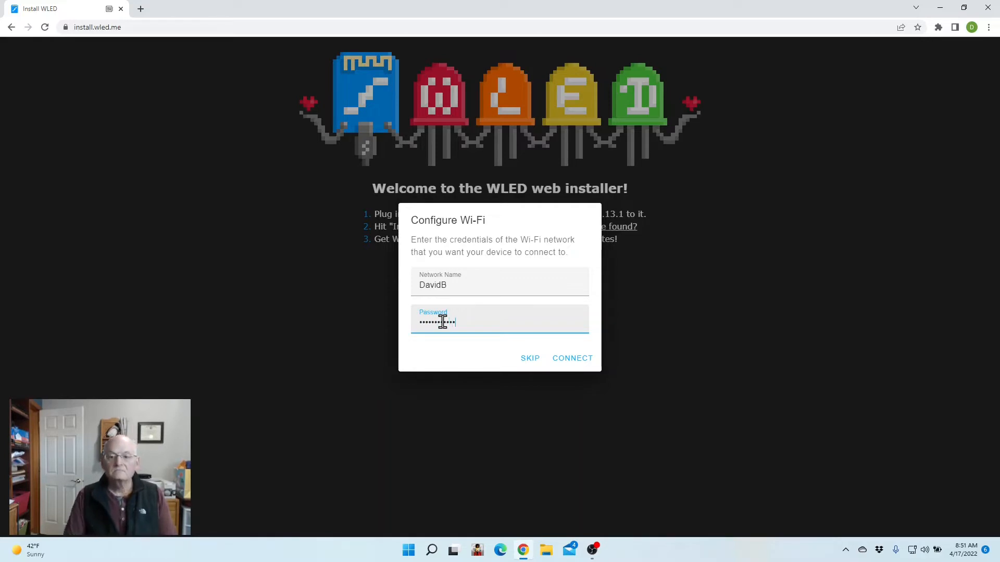
pyautogui.click(571, 358)
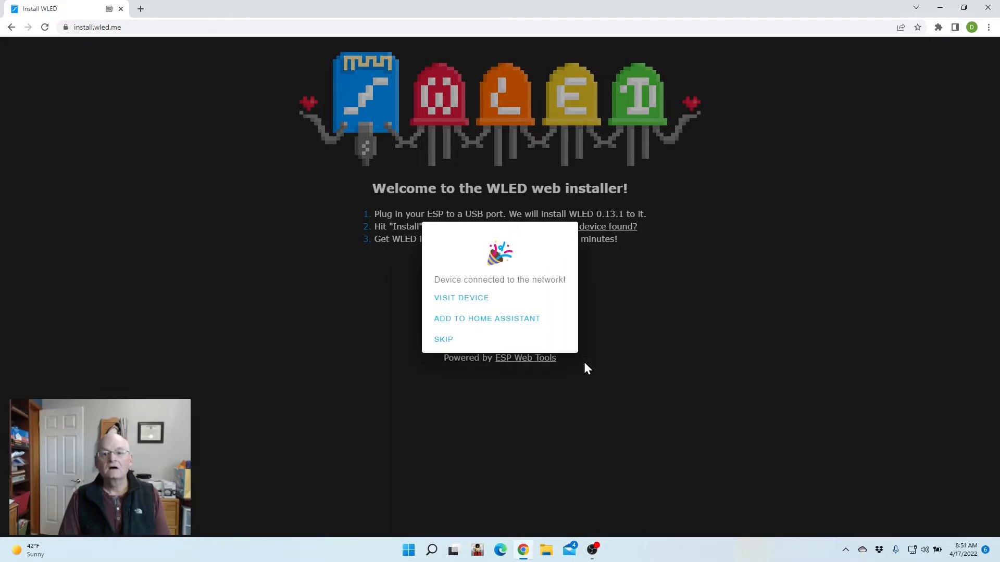
pyautogui.moveTo(475, 298)
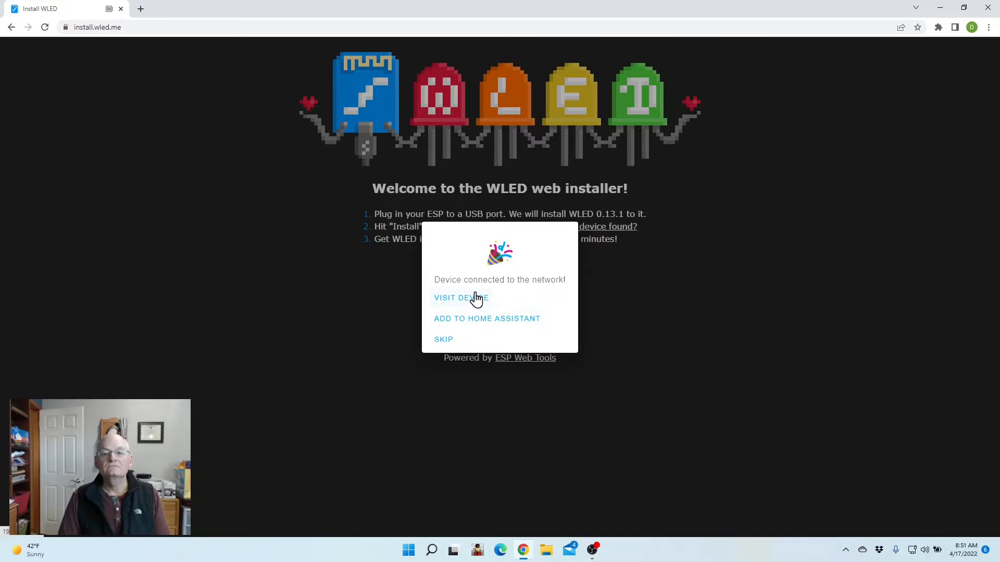
pyautogui.click(460, 298)
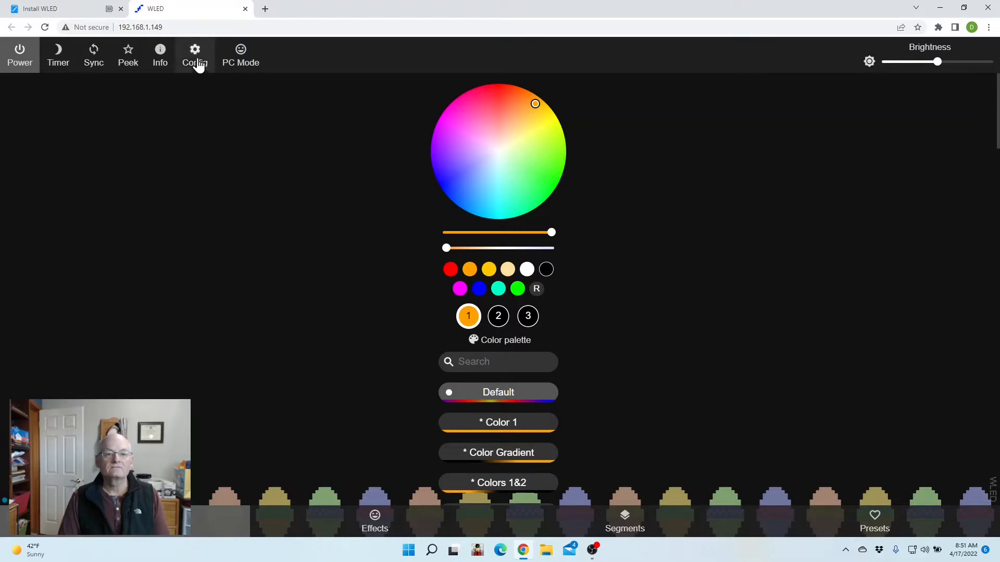
# Step: Set a static IP of 192.168.1.170 with gateway 192.168.1.1 in WiFi Setup and save & connect
pyautogui.click(194, 54)
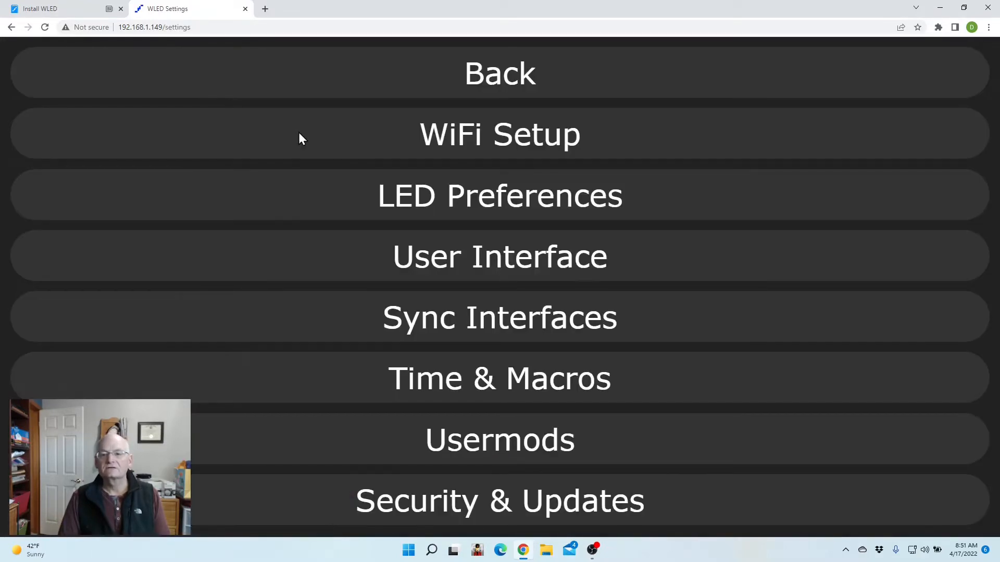
pyautogui.click(499, 134)
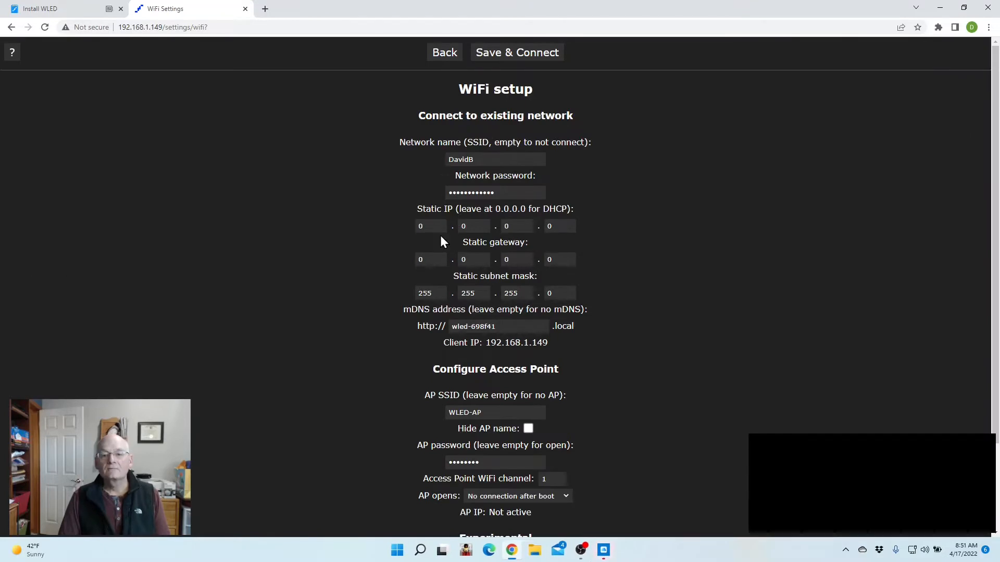
pyautogui.click(431, 226)
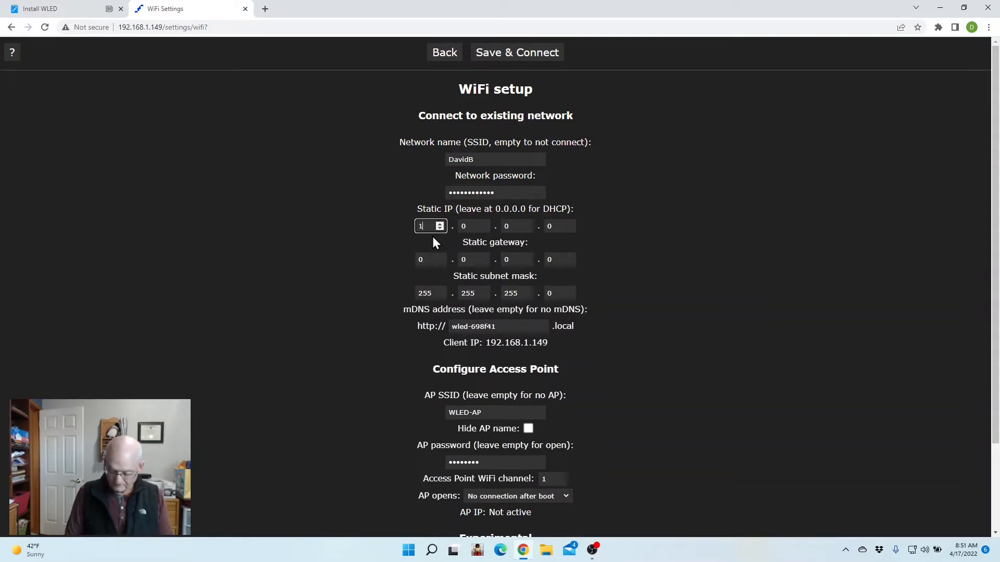
pyautogui.write('168')
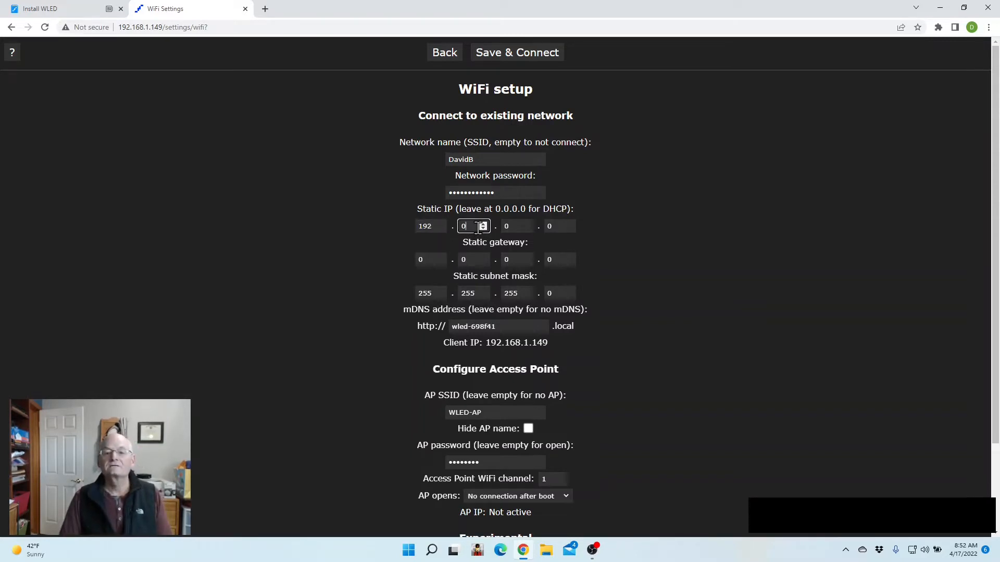
pyautogui.write('1')
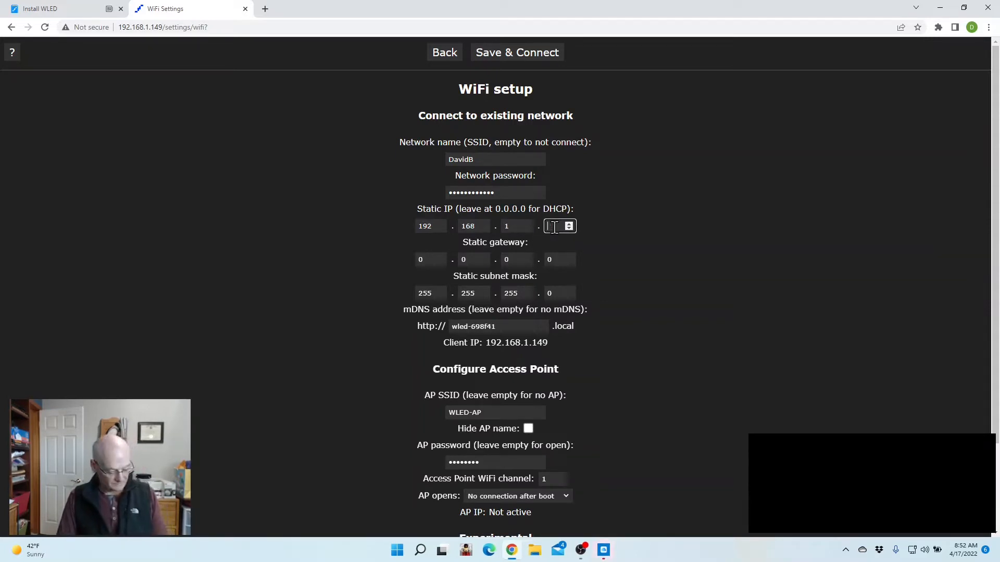
pyautogui.write('10')
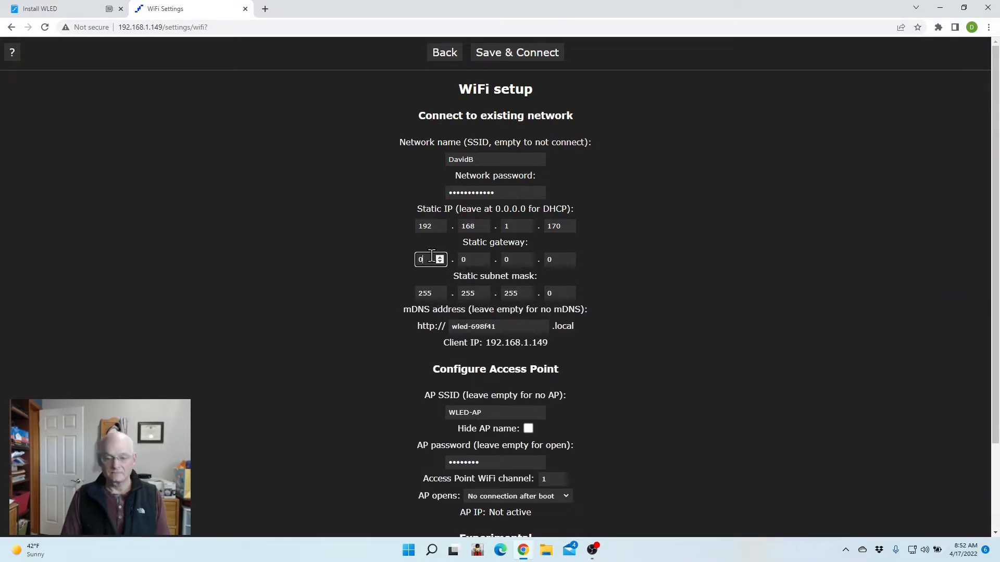
pyautogui.write('192')
pyautogui.click(474, 259)
pyautogui.write('168')
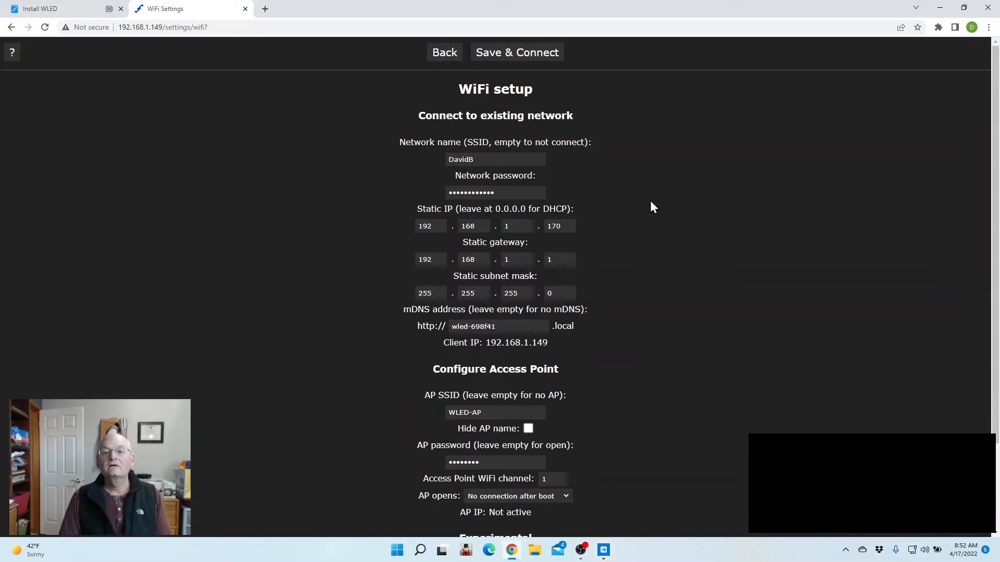
pyautogui.moveTo(516, 52)
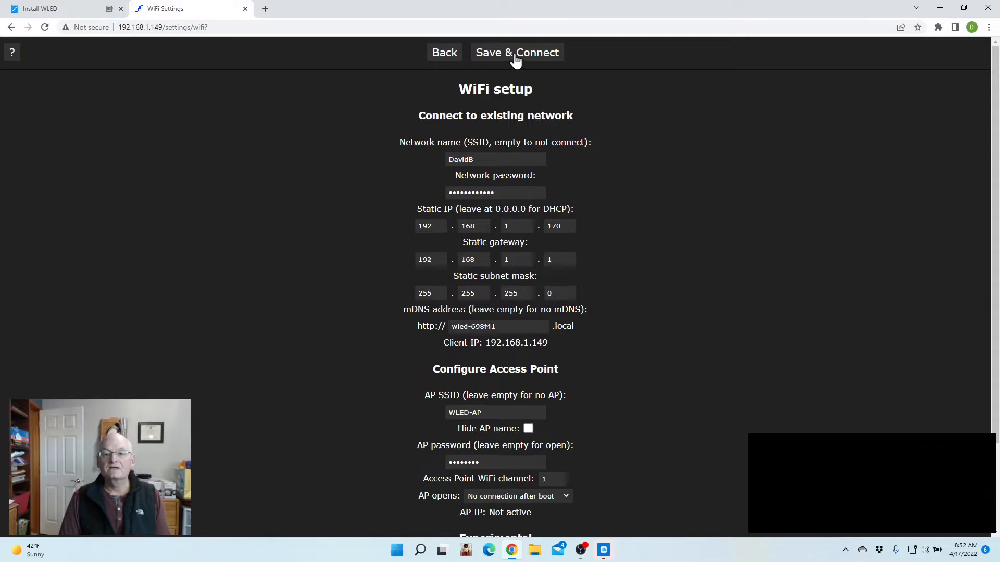
pyautogui.click(516, 52)
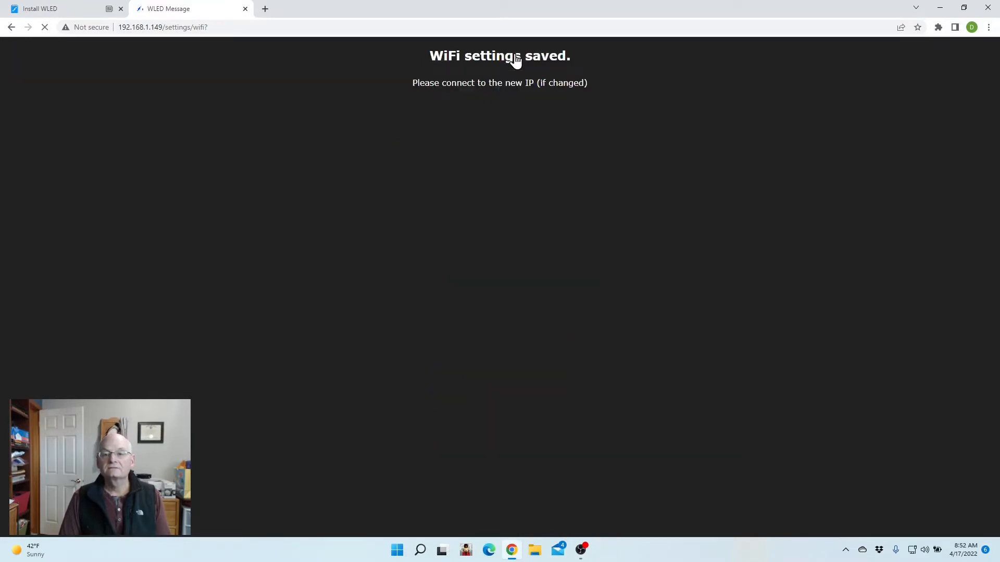
pyautogui.moveTo(593, 198)
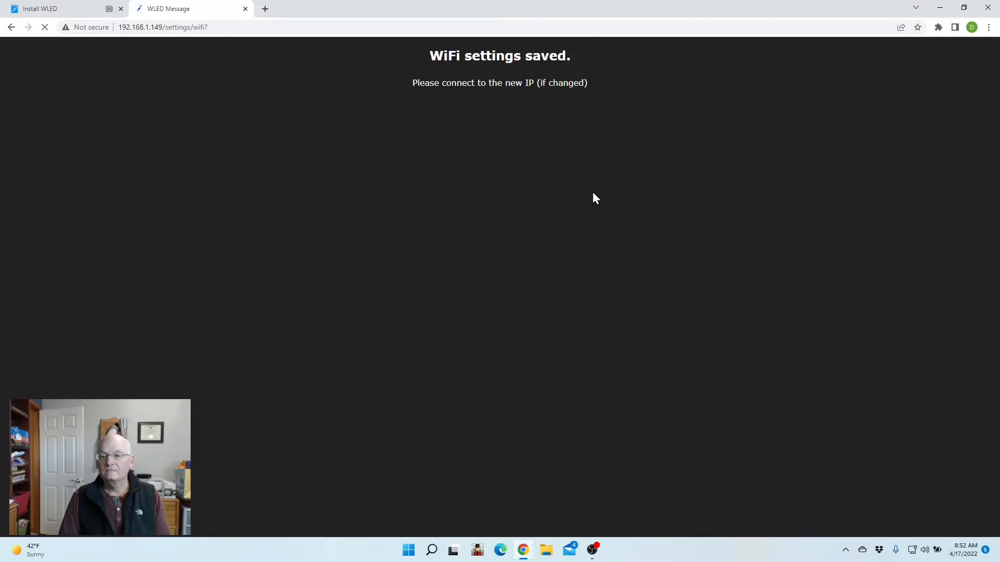
pyautogui.moveTo(348, 51)
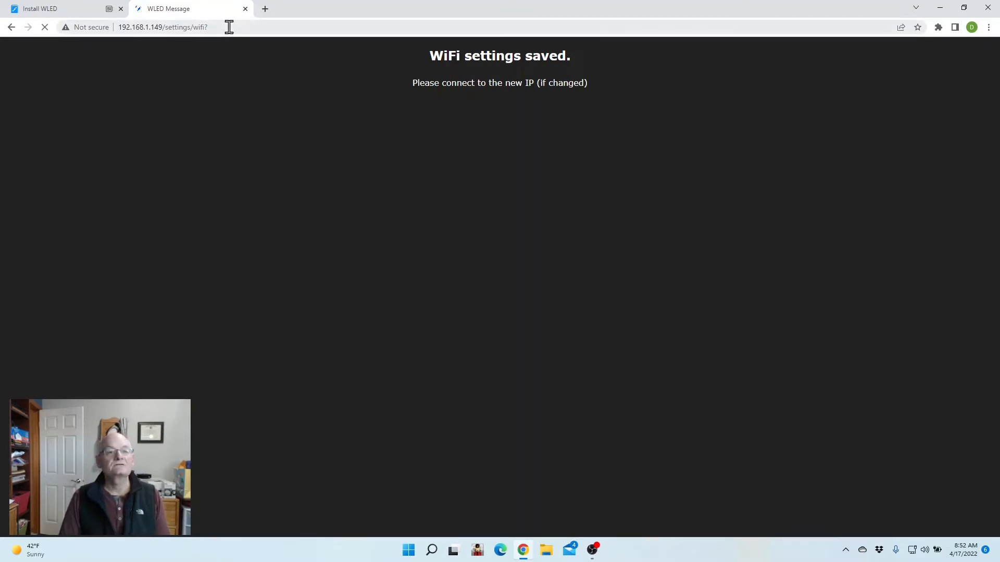
# Step: Browse to the controller at 192.168.1.170, turn off PC Mode and bring up its Config menu
pyautogui.click(162, 27)
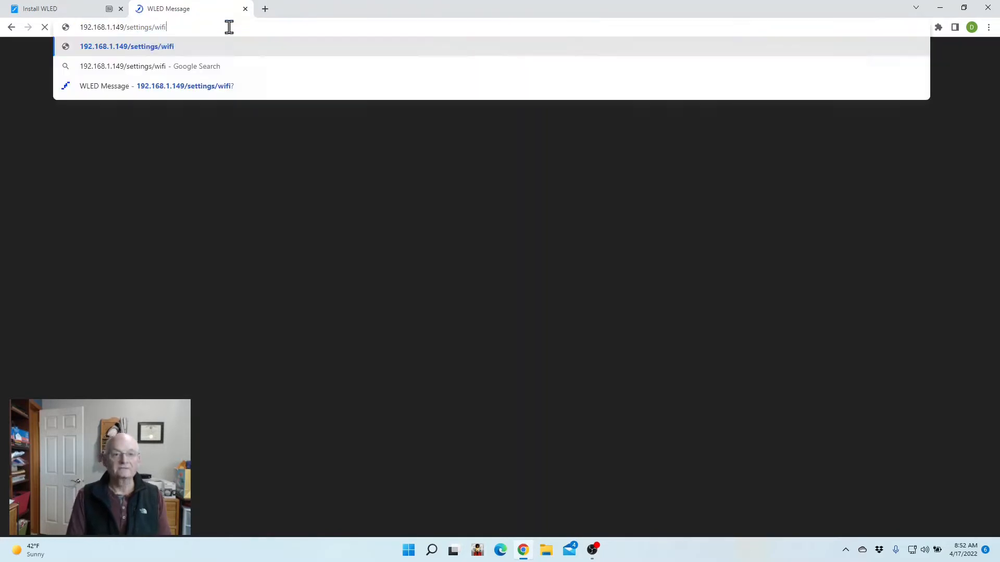
pyautogui.press('Backspace')
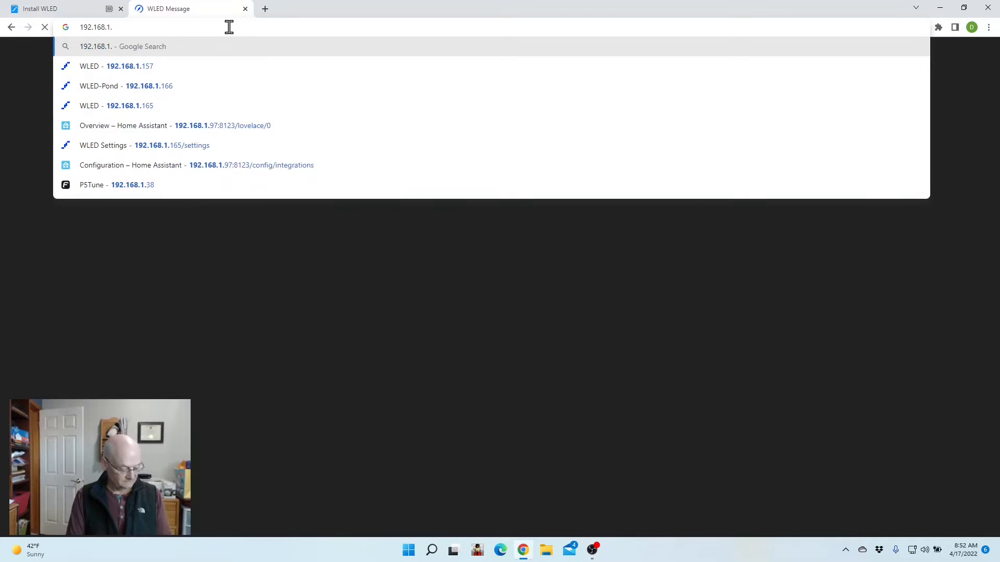
pyautogui.write('170')
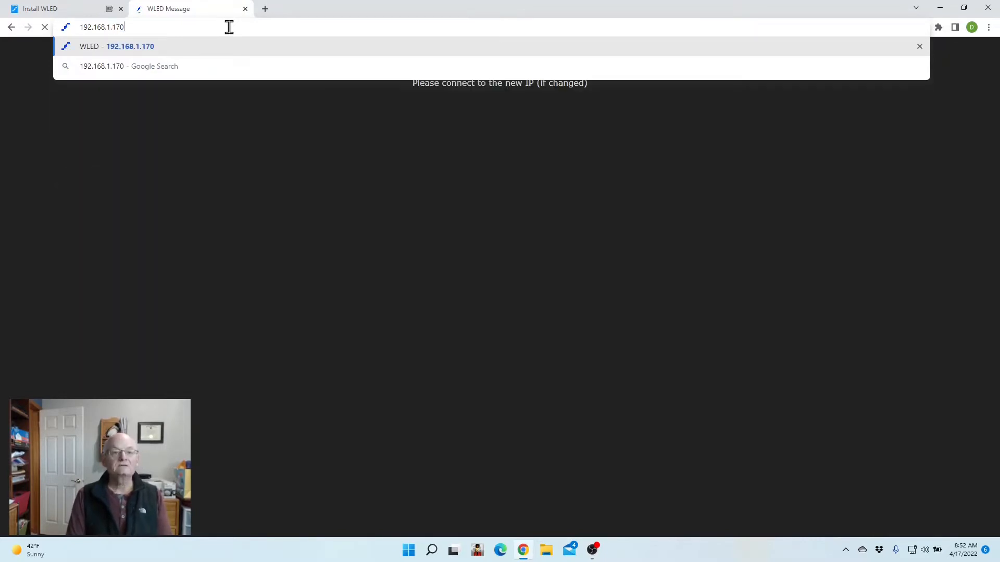
pyautogui.click(130, 46)
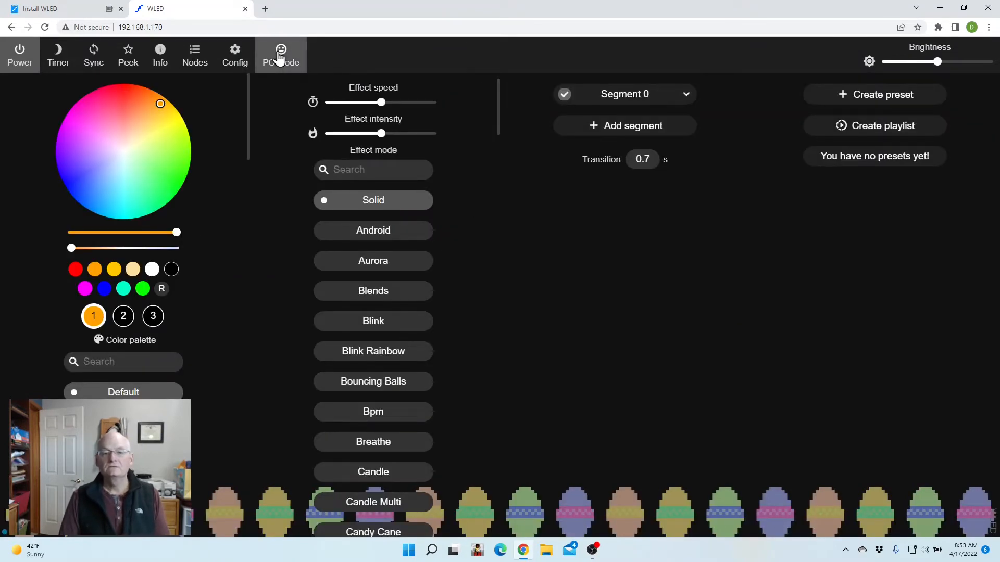
pyautogui.click(280, 54)
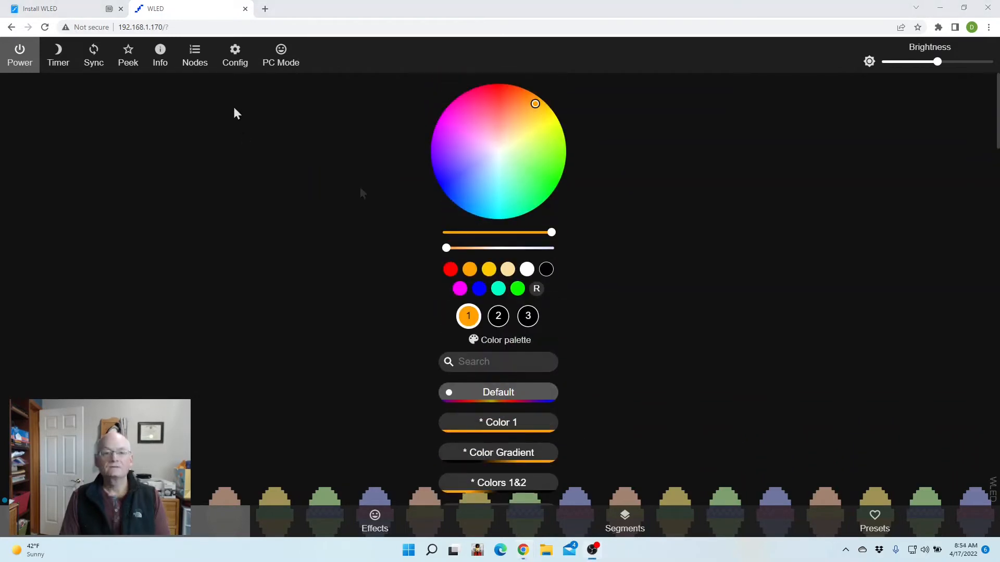
pyautogui.click(235, 54)
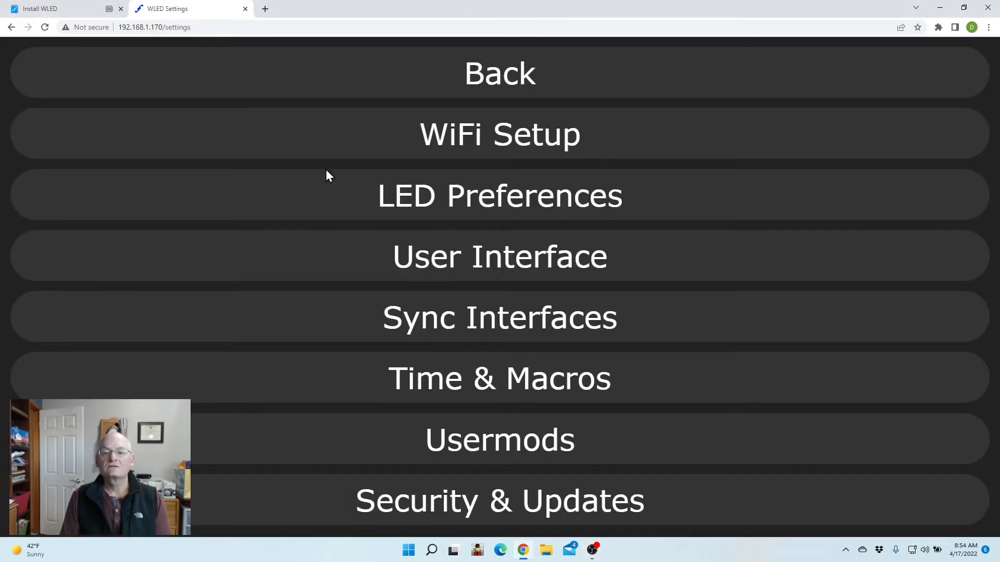
# Step: In LED Preferences, set the LED voltage to 12V (30mA) with a 4500 mA maximum current
pyautogui.click(499, 195)
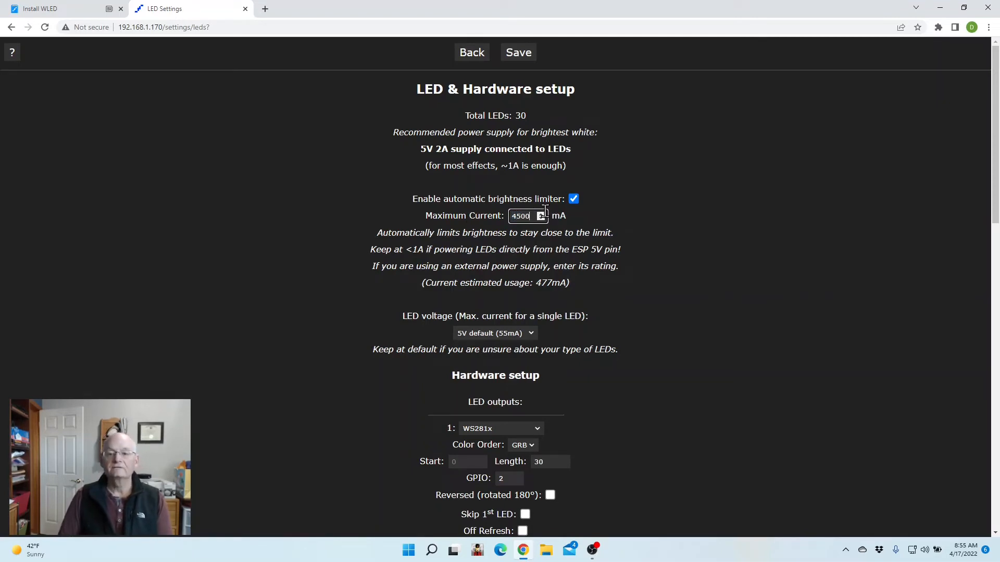
pyautogui.moveTo(599, 289)
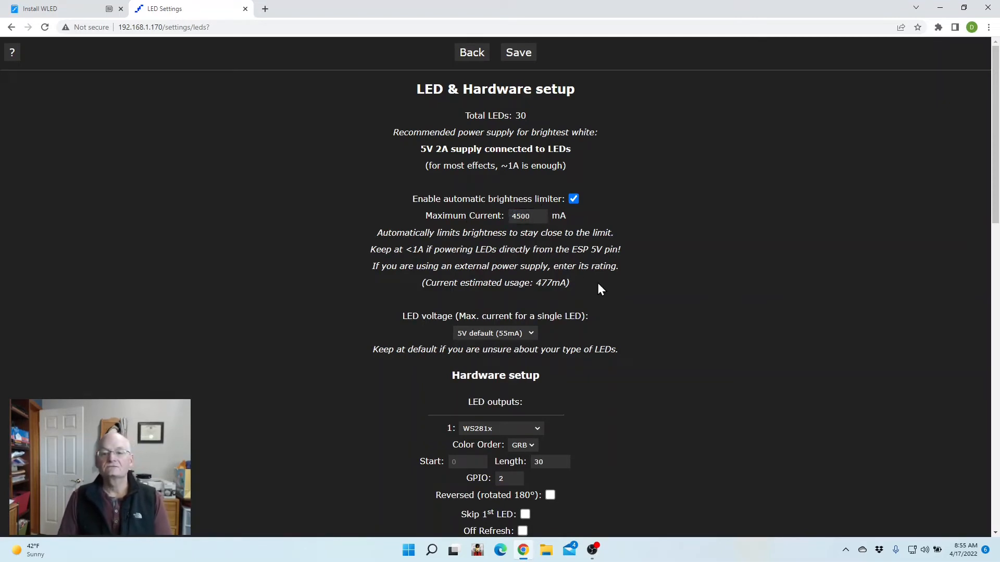
pyautogui.scroll(-3)
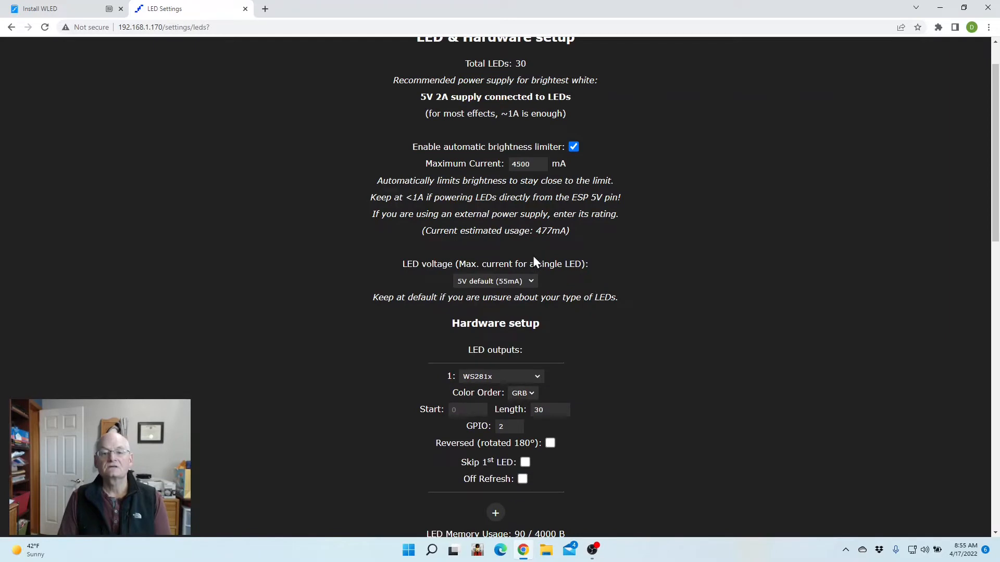
pyautogui.click(494, 281)
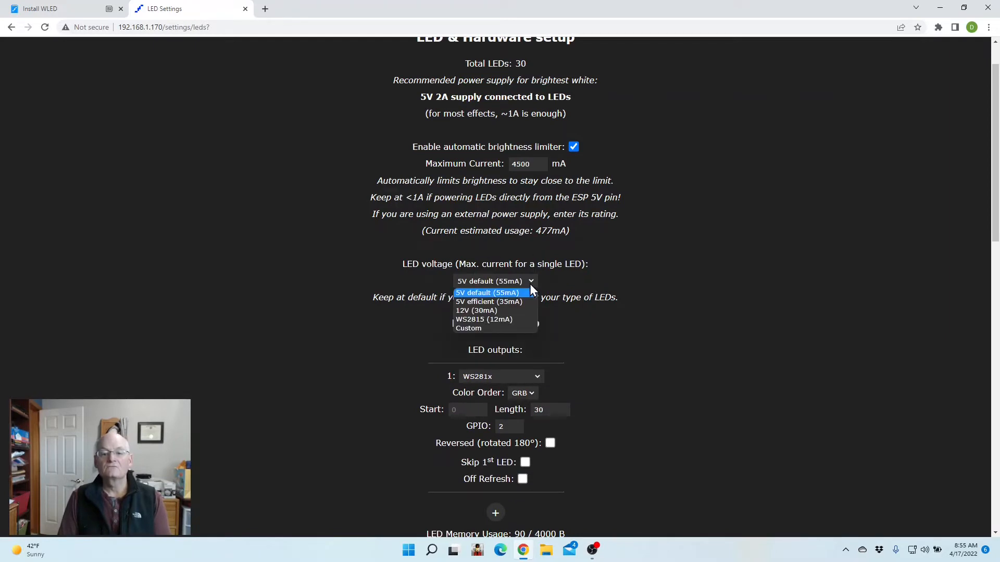
pyautogui.click(476, 310)
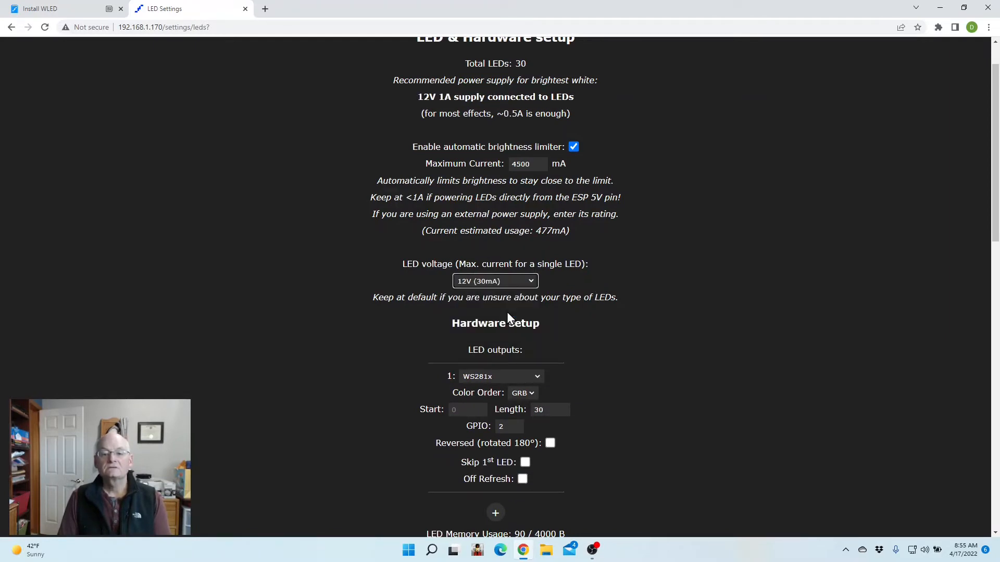
# Step: Review the hardware setup: a 30-LED WS281x output on GPIO 2
pyautogui.scroll(-3)
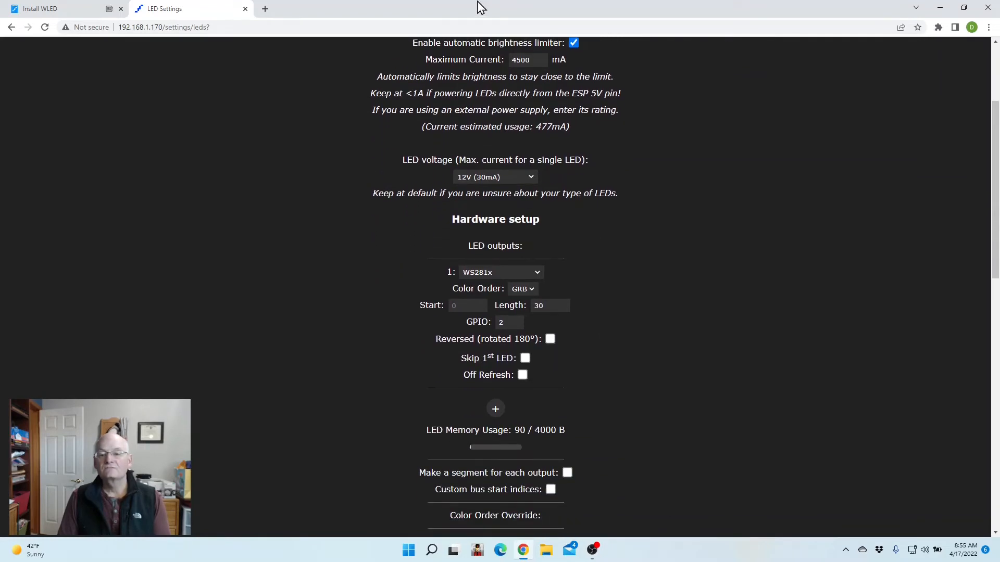
pyautogui.moveTo(609, 229)
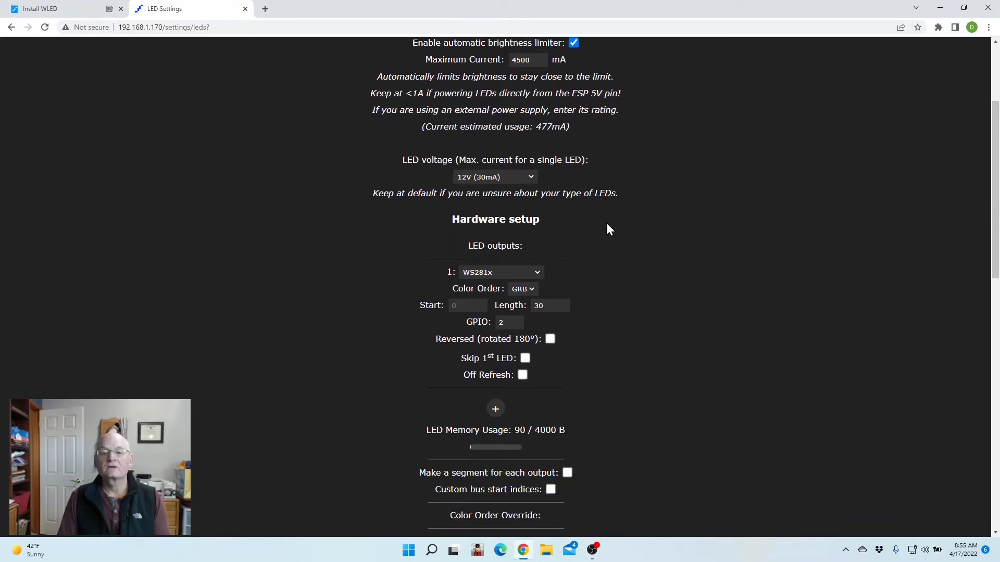
pyautogui.moveTo(484, 285)
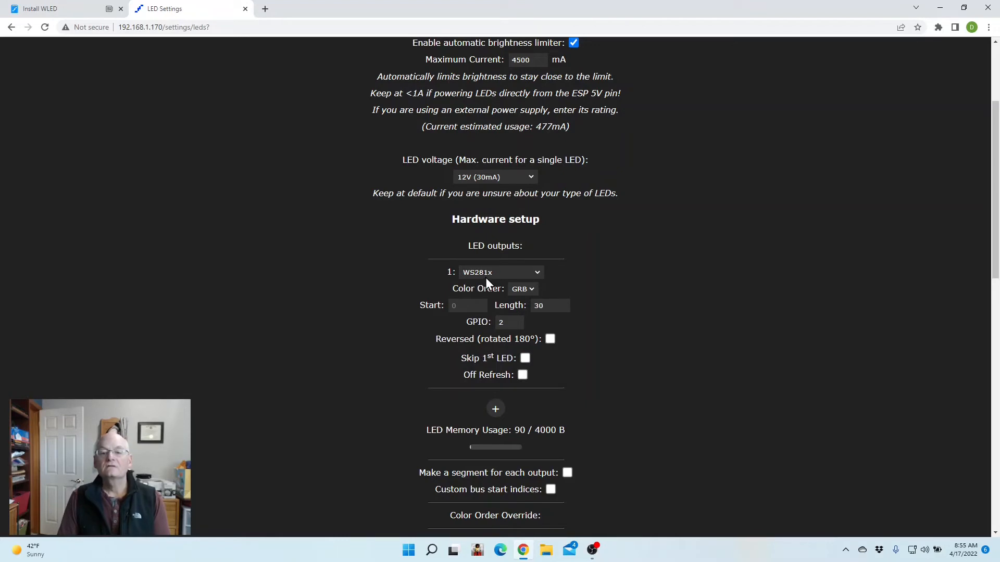
pyautogui.scroll(-3)
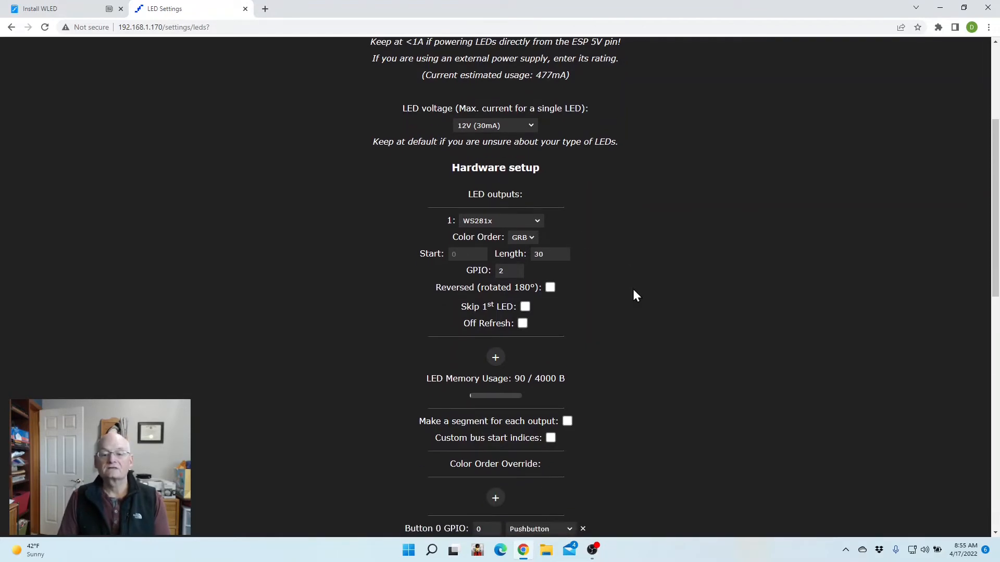
pyautogui.click(550, 253)
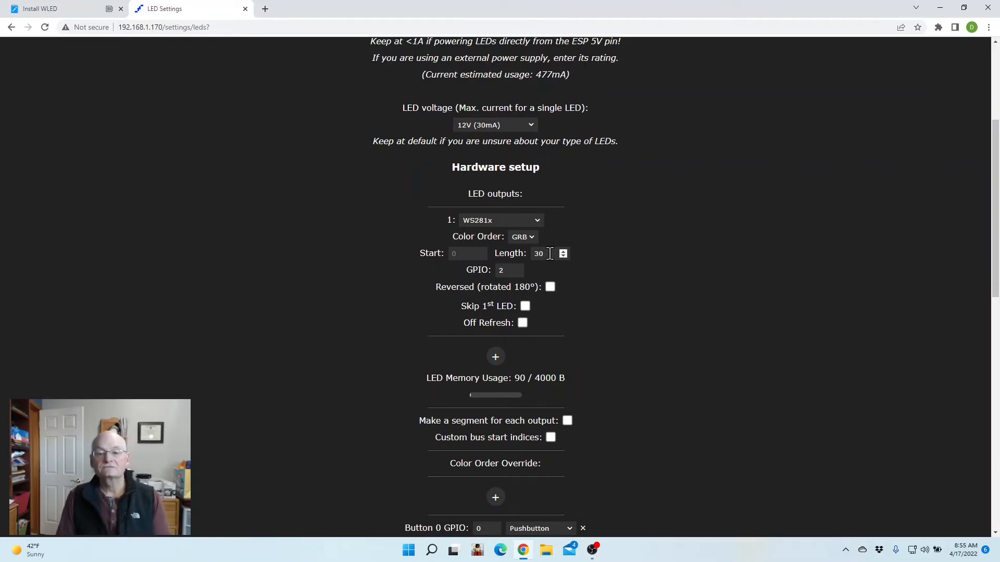
pyautogui.scroll(-3)
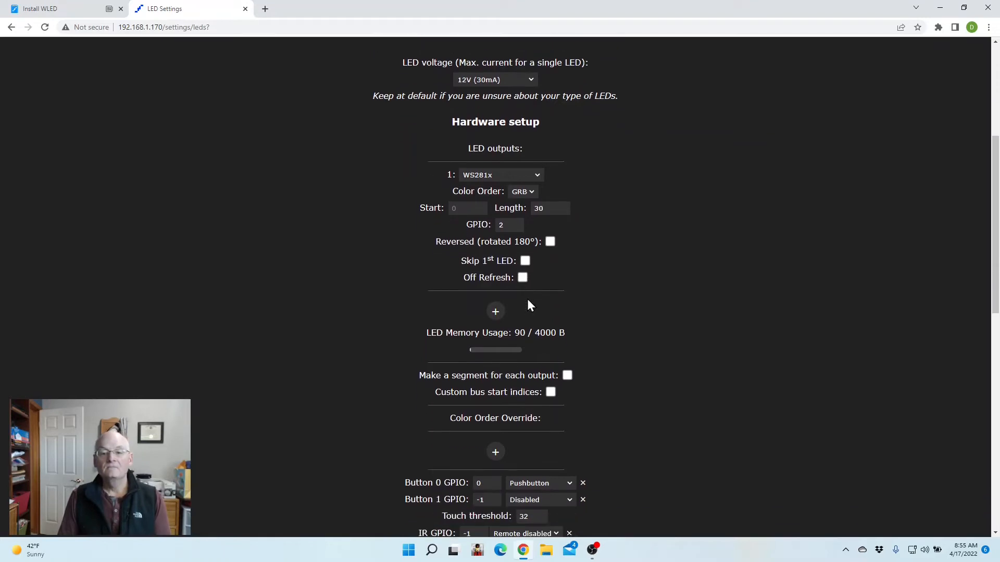
pyautogui.scroll(-3)
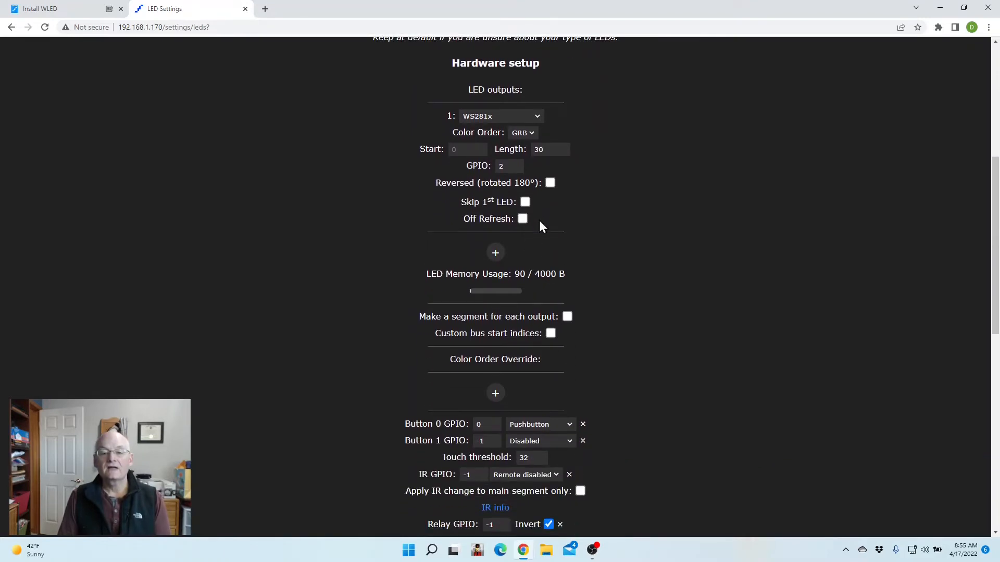
pyautogui.scroll(-3)
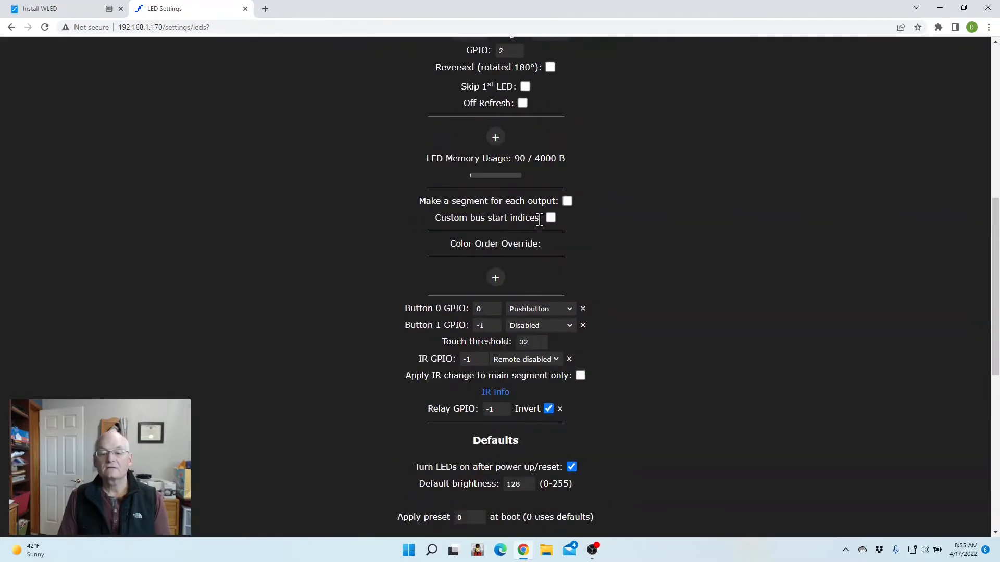
pyautogui.scroll(3)
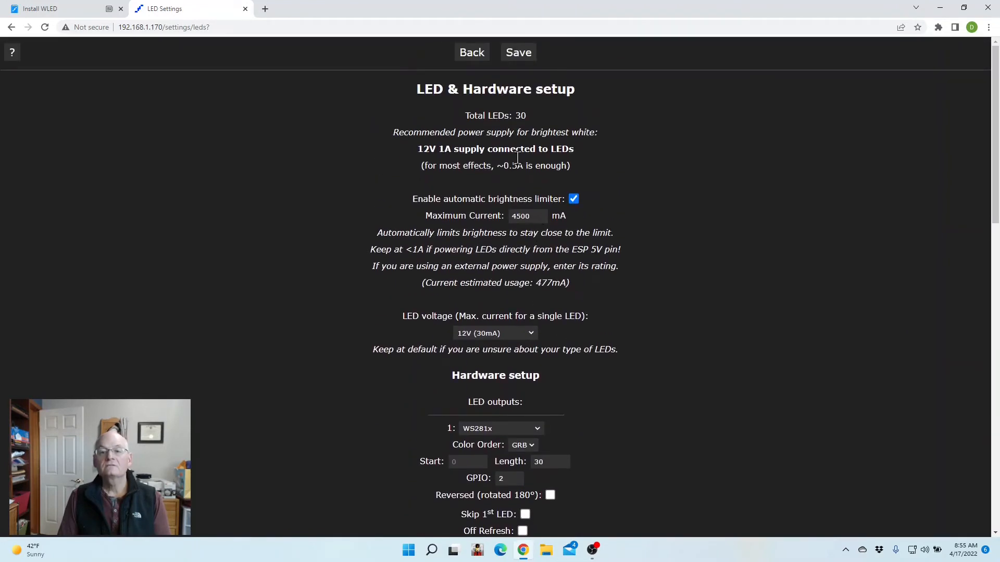
# Step: Save the LED settings and return to the main control page of WLED-Test in PC Mode
pyautogui.click(518, 52)
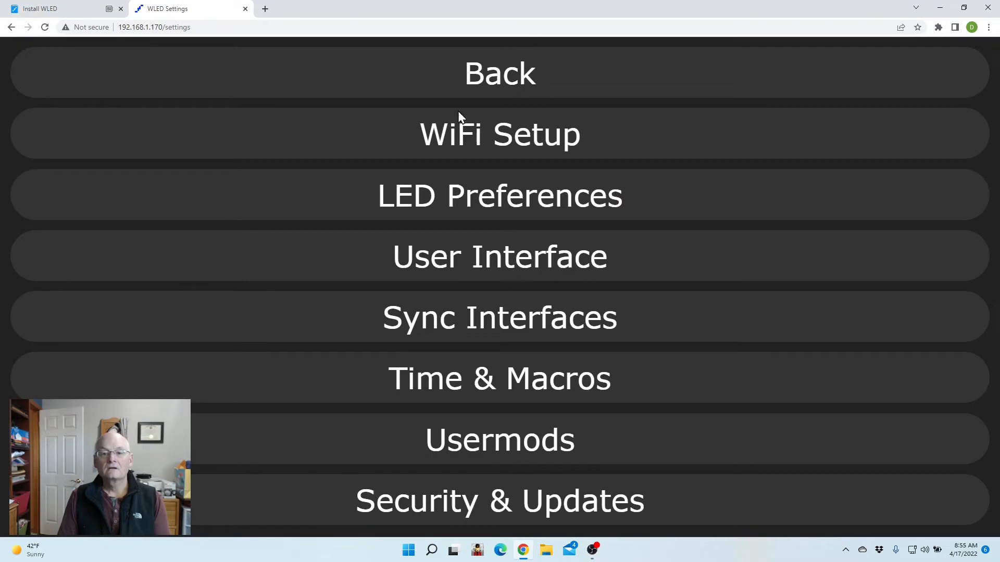
pyautogui.click(500, 73)
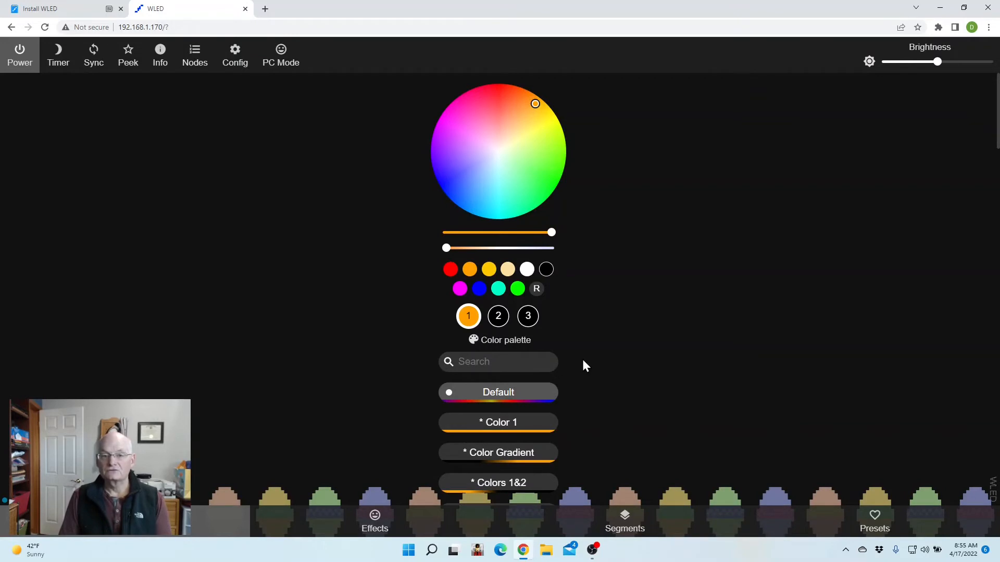
pyautogui.moveTo(765, 172)
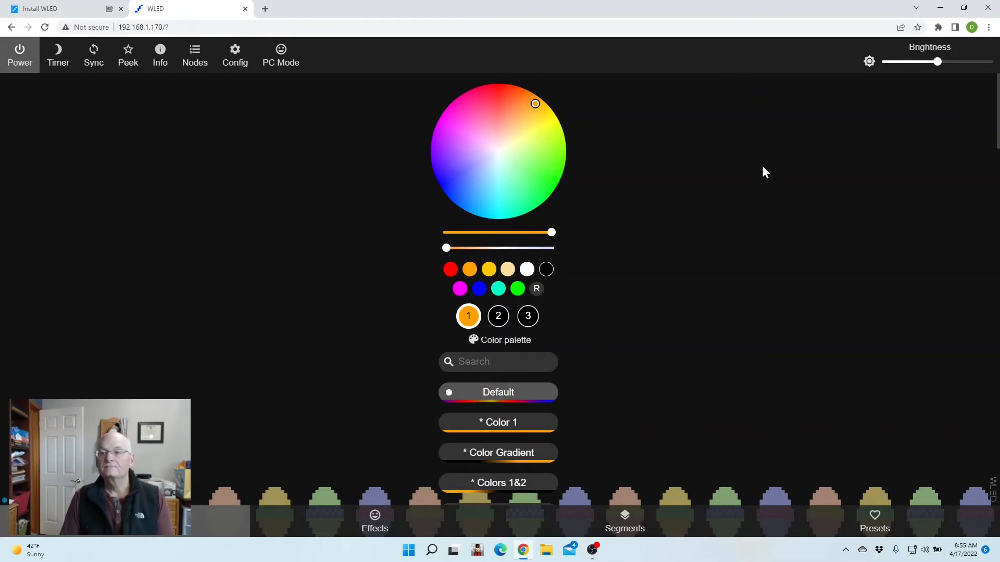
pyautogui.click(281, 54)
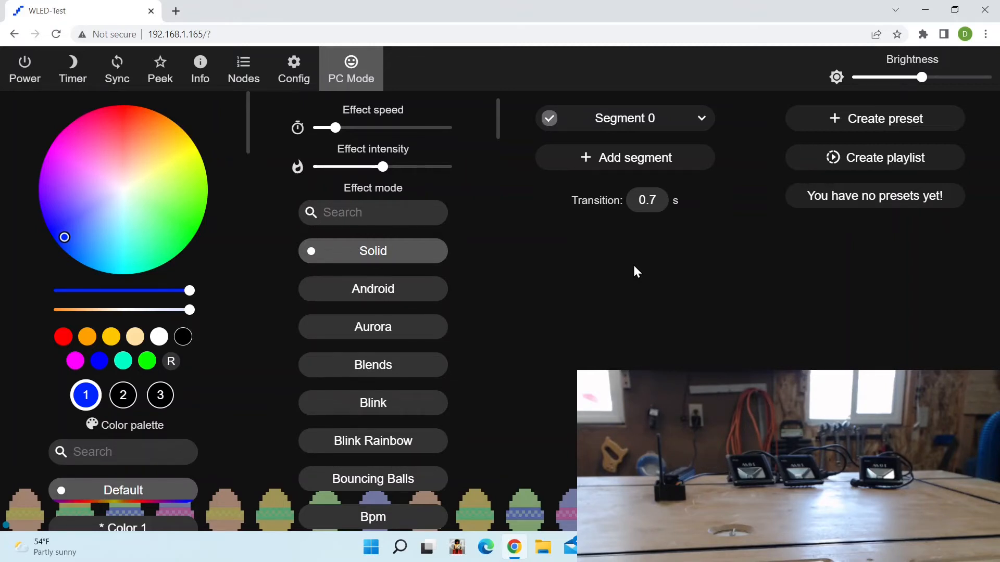
pyautogui.moveTo(562, 295)
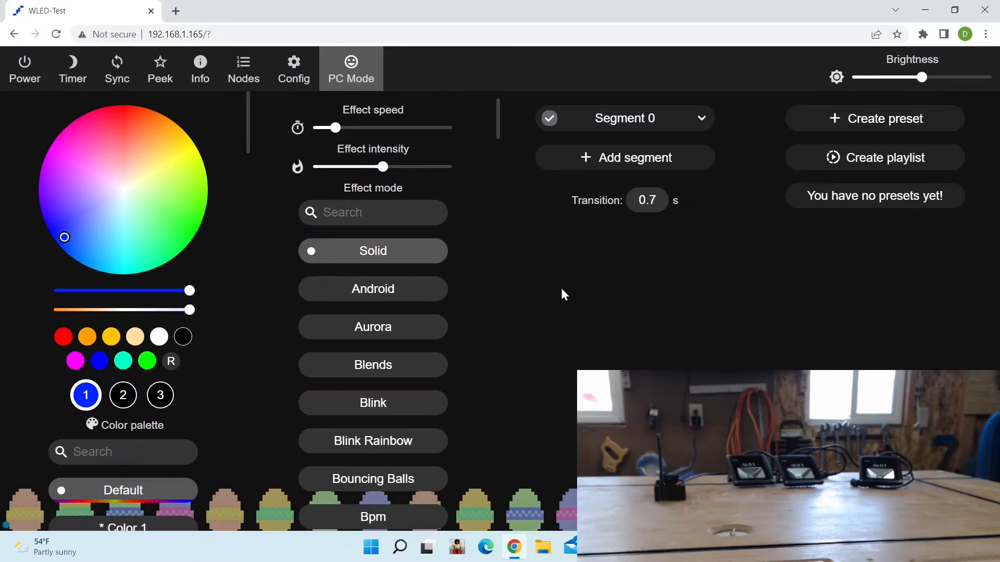
pyautogui.moveTo(26, 104)
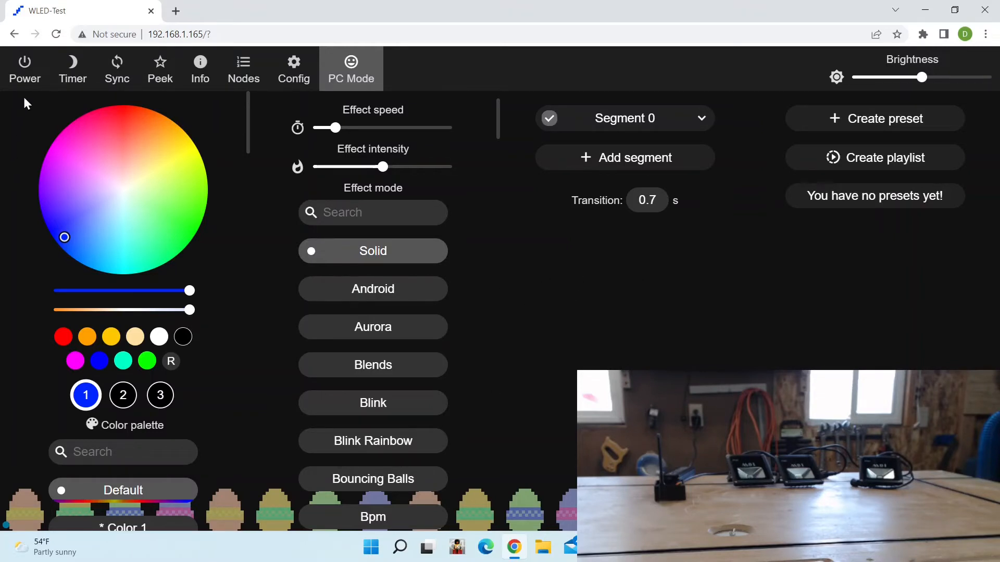
# Step: Turn the floodlights on and set their colour to green via the colour wheel
pyautogui.click(24, 67)
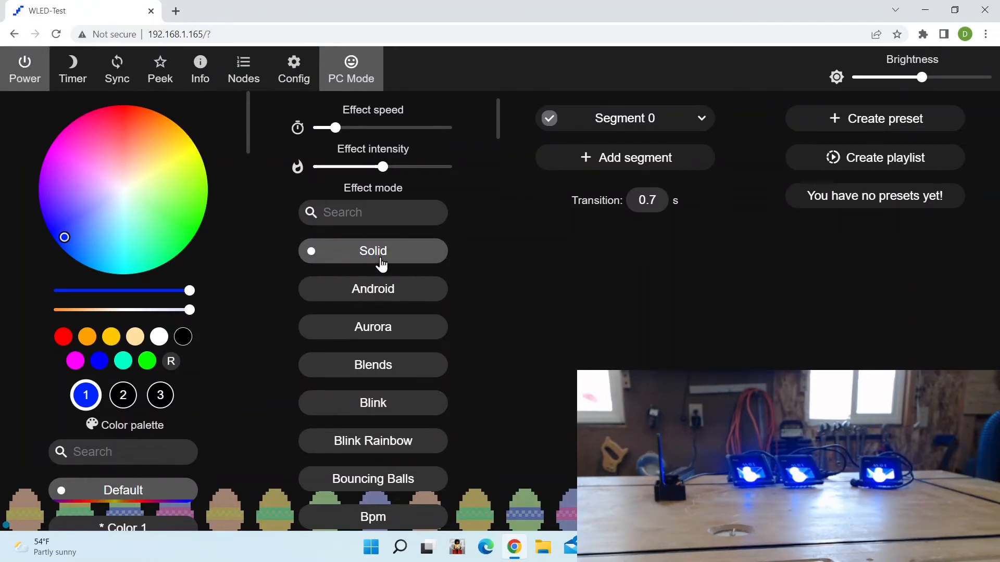
pyautogui.moveTo(67, 252)
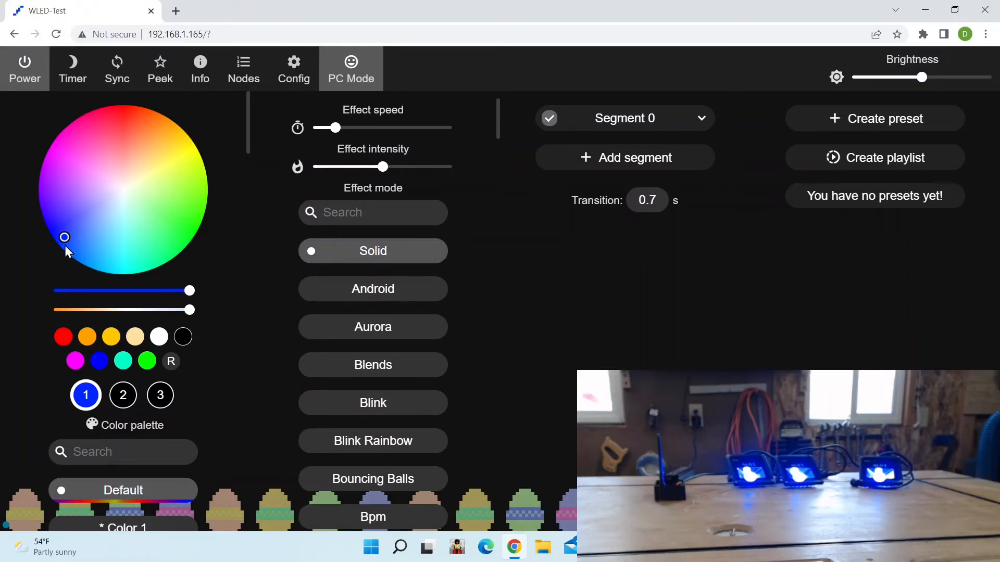
pyautogui.click(126, 113)
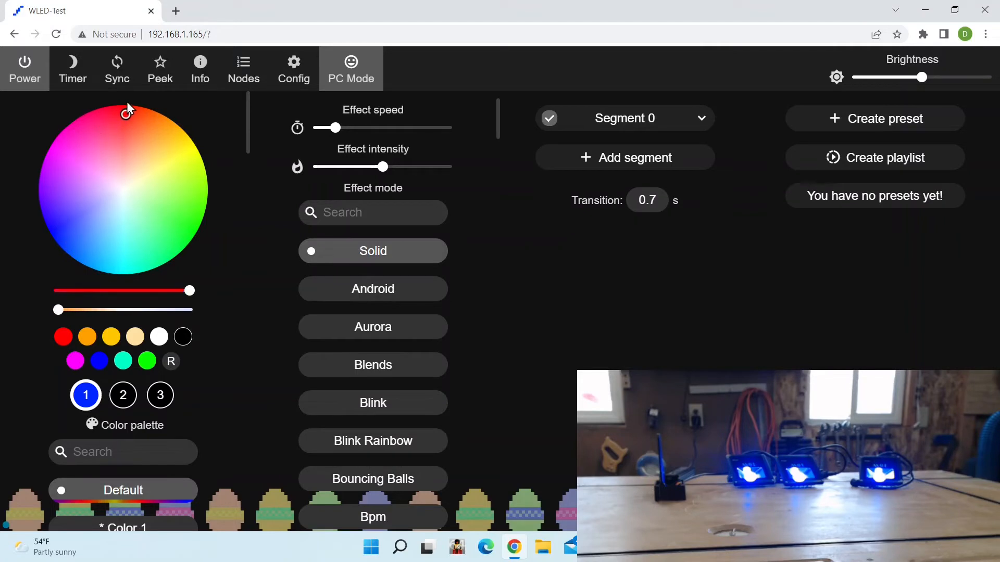
pyautogui.click(126, 116)
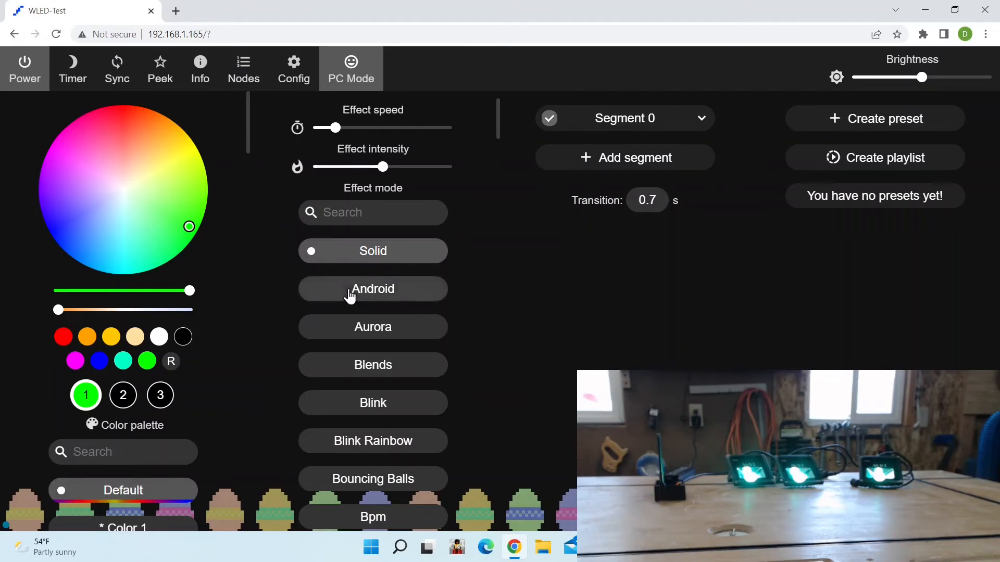
pyautogui.moveTo(378, 280)
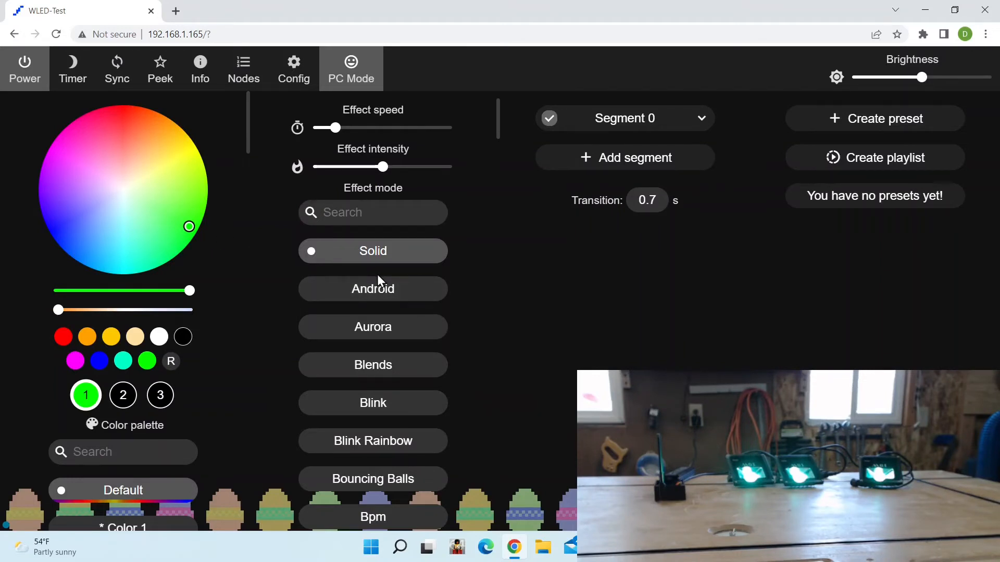
pyautogui.moveTo(483, 156)
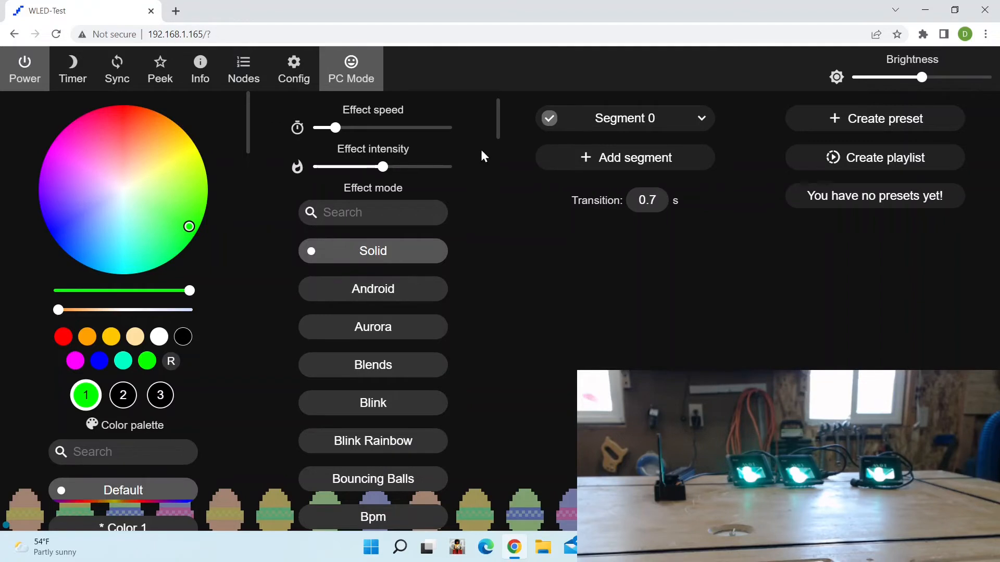
# Step: Switch the effect from Solid to Colorloop in the Effect mode list
pyautogui.scroll(-3)
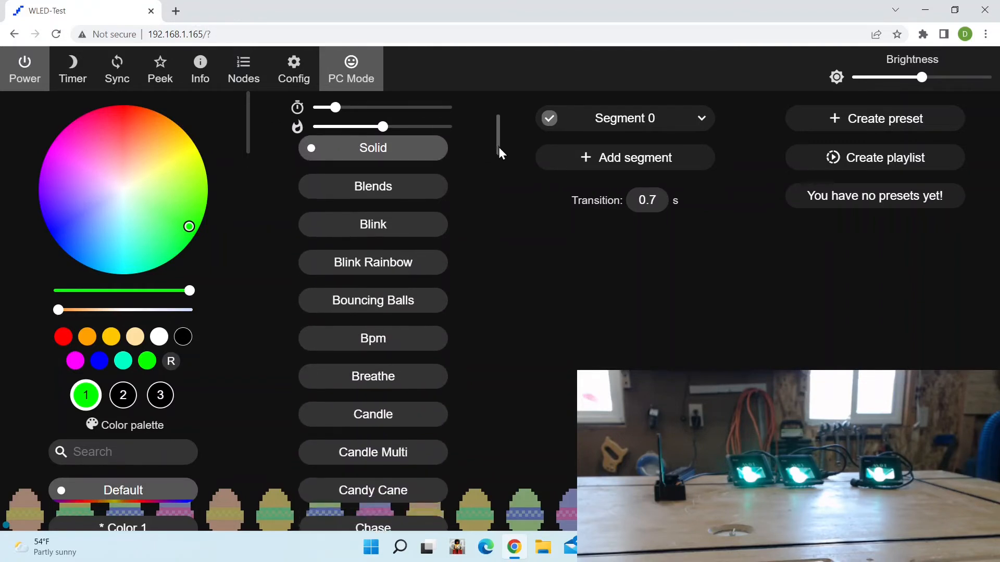
pyautogui.scroll(-3)
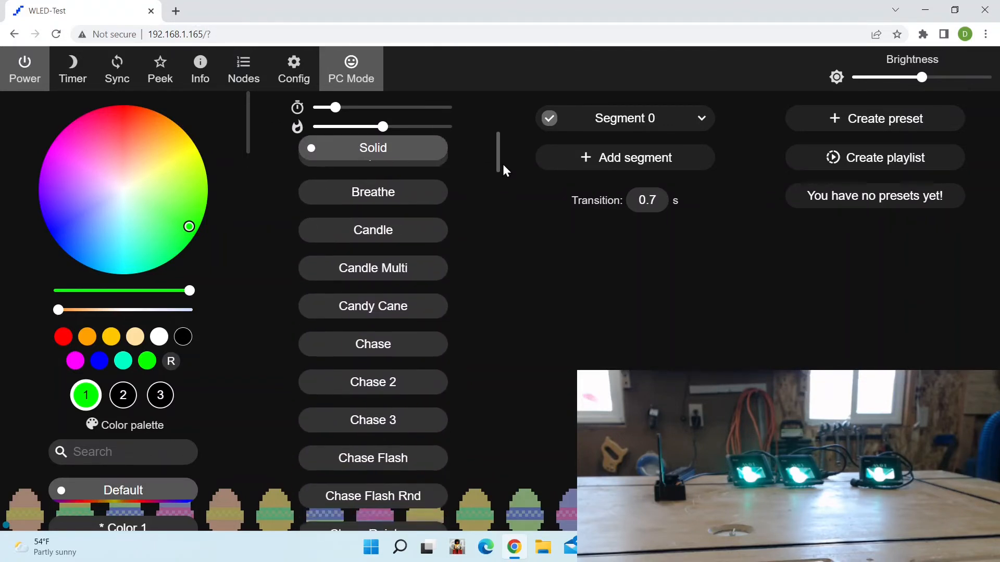
pyautogui.scroll(-3)
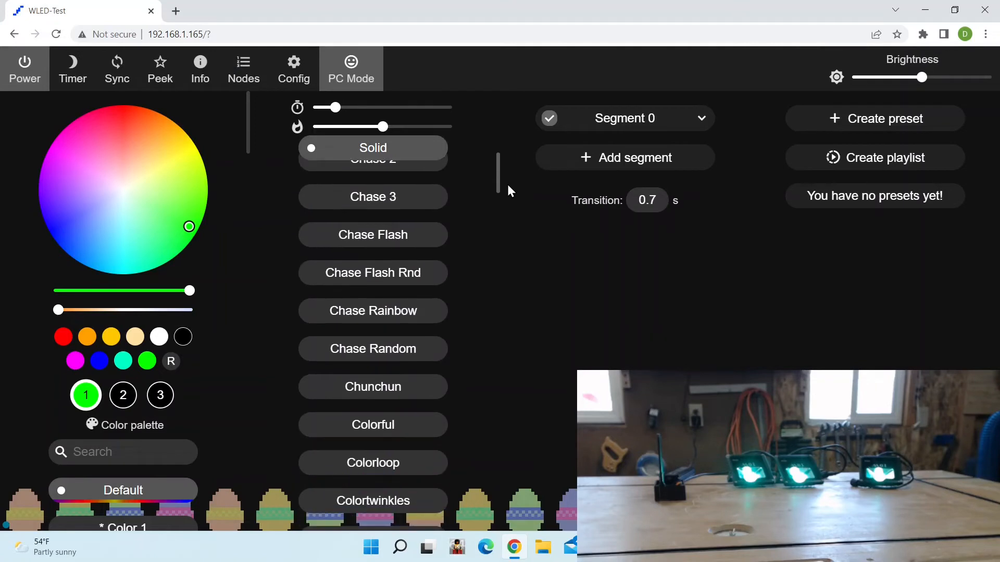
pyautogui.scroll(-3)
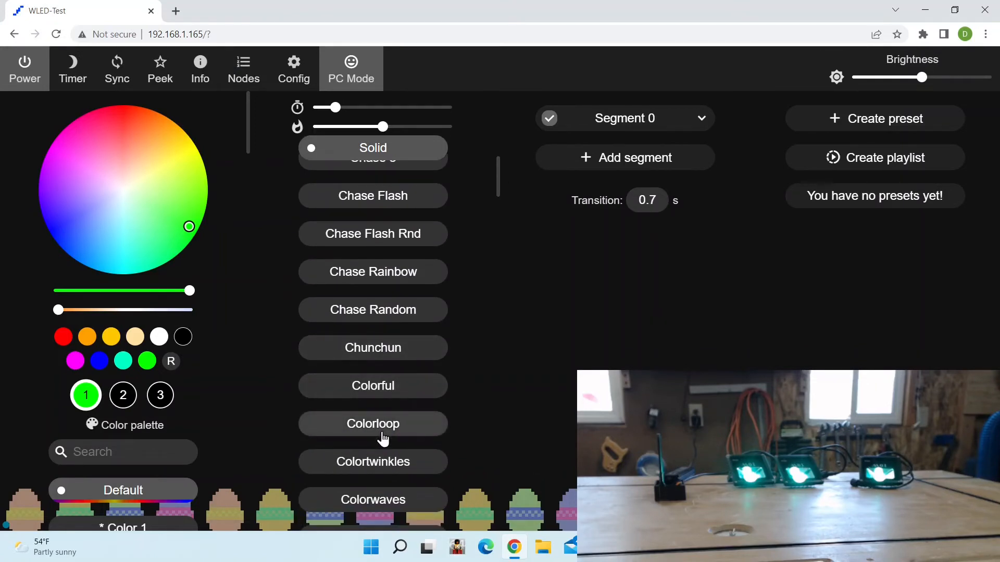
pyautogui.click(372, 424)
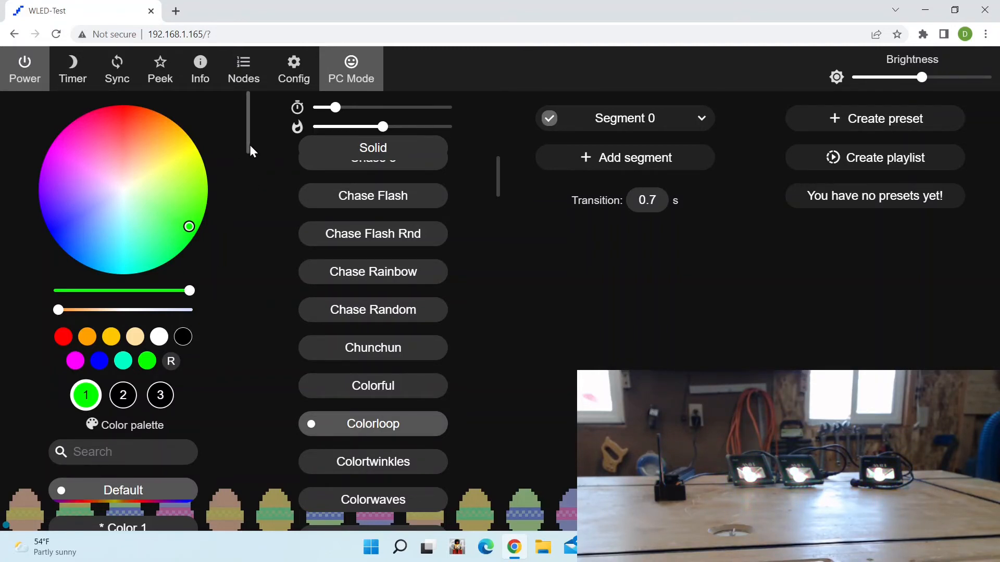
# Step: Try the Analogous palette, then apply the C9 2 colour palette
pyautogui.scroll(-3)
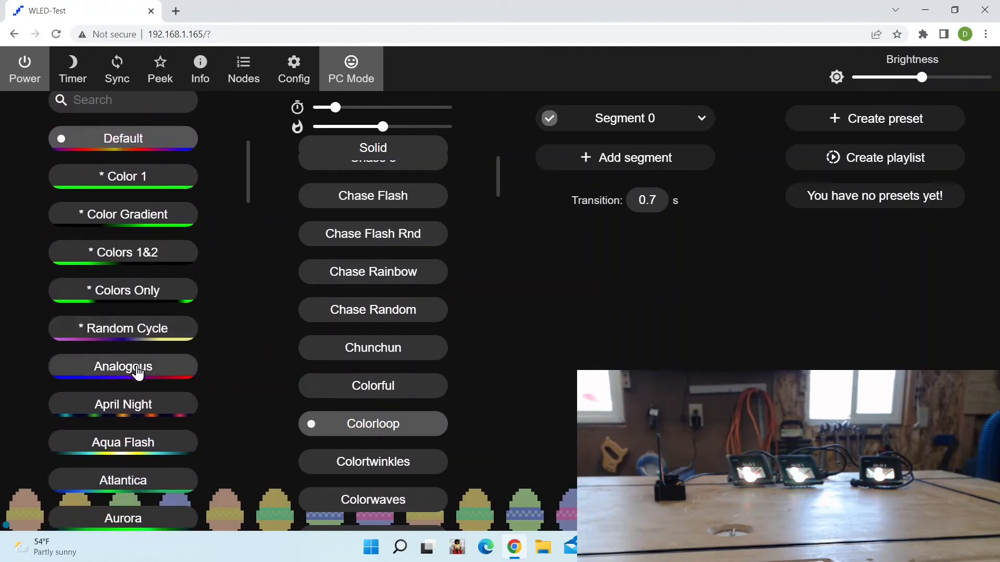
pyautogui.click(122, 367)
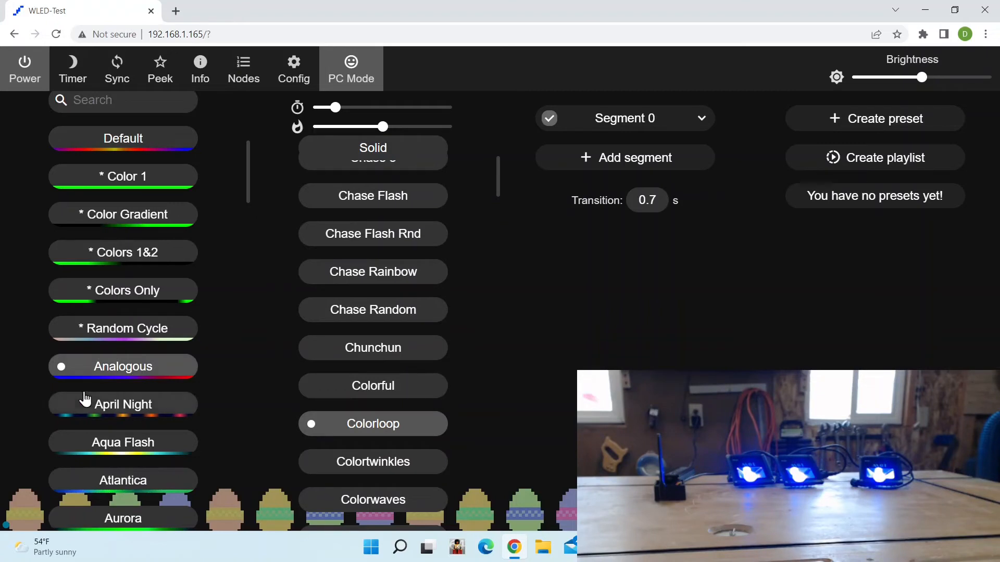
pyautogui.click(122, 404)
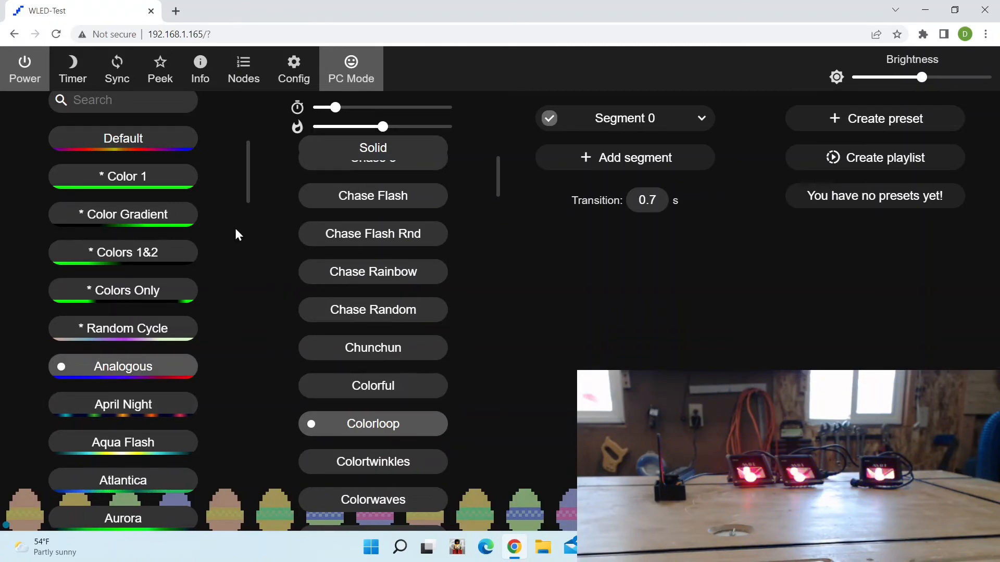
pyautogui.scroll(-3)
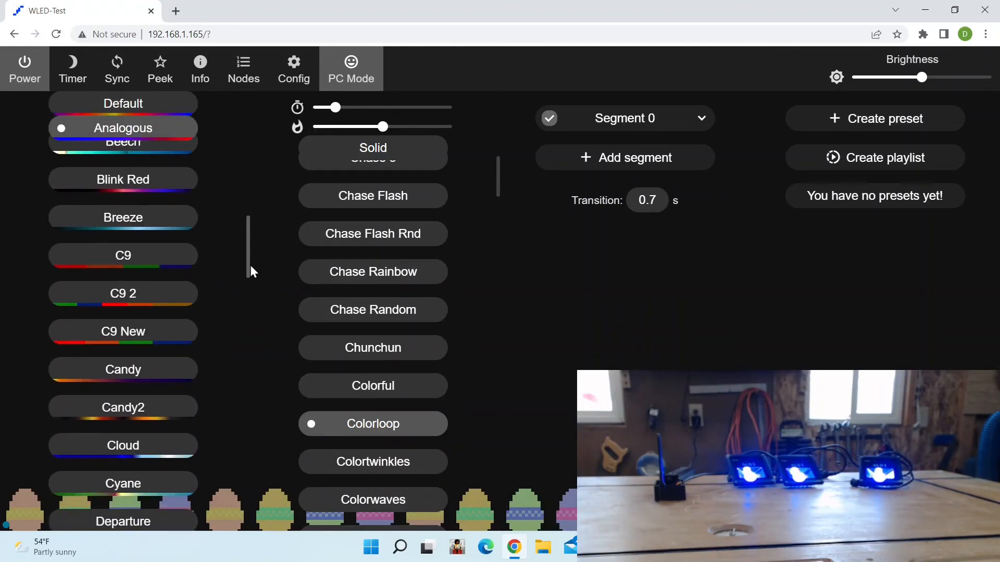
pyautogui.click(122, 272)
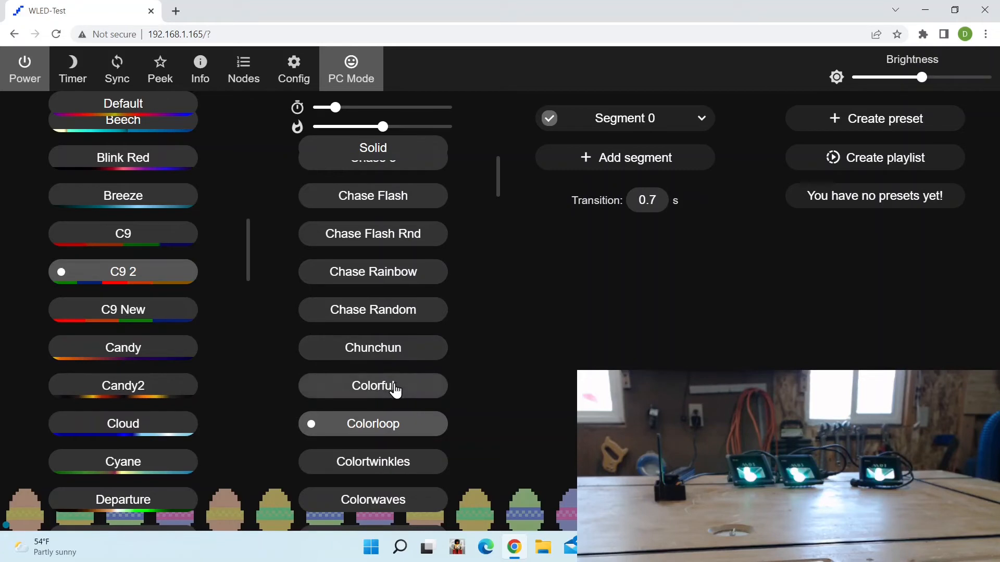
# Step: Try the Colorful and Colortwinkles effects, then return to Colorloop
pyautogui.click(373, 385)
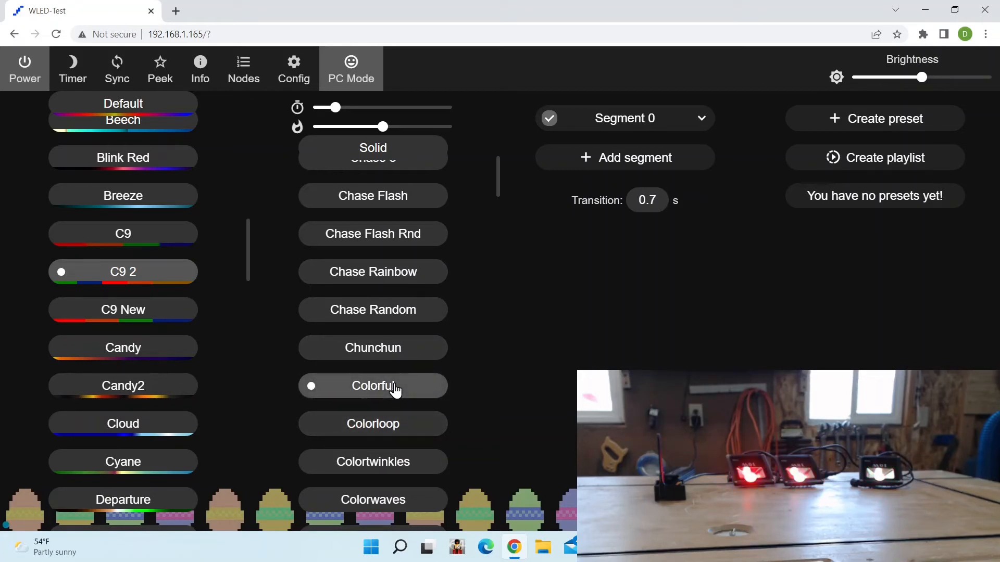
pyautogui.click(372, 462)
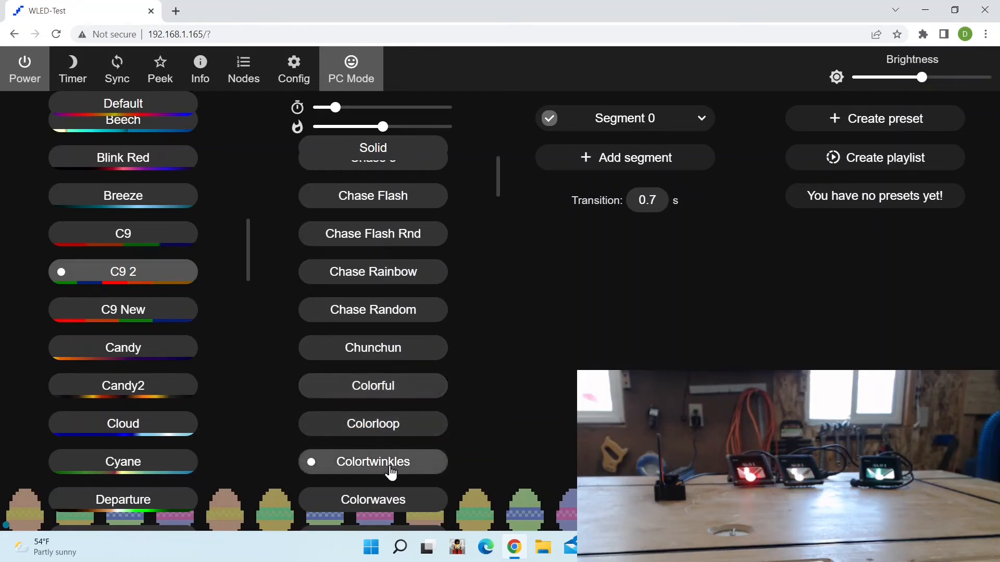
pyautogui.click(372, 462)
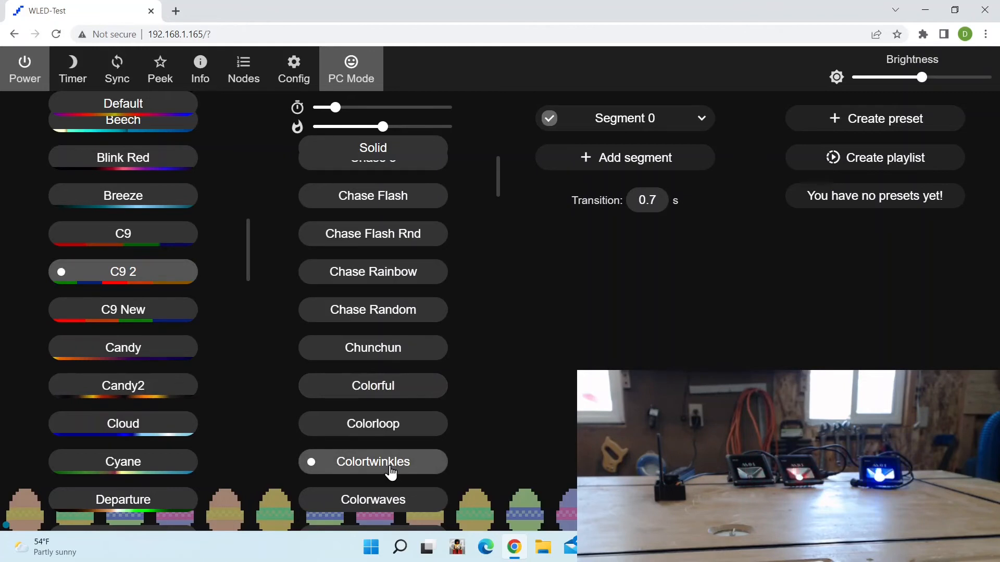
pyautogui.click(372, 424)
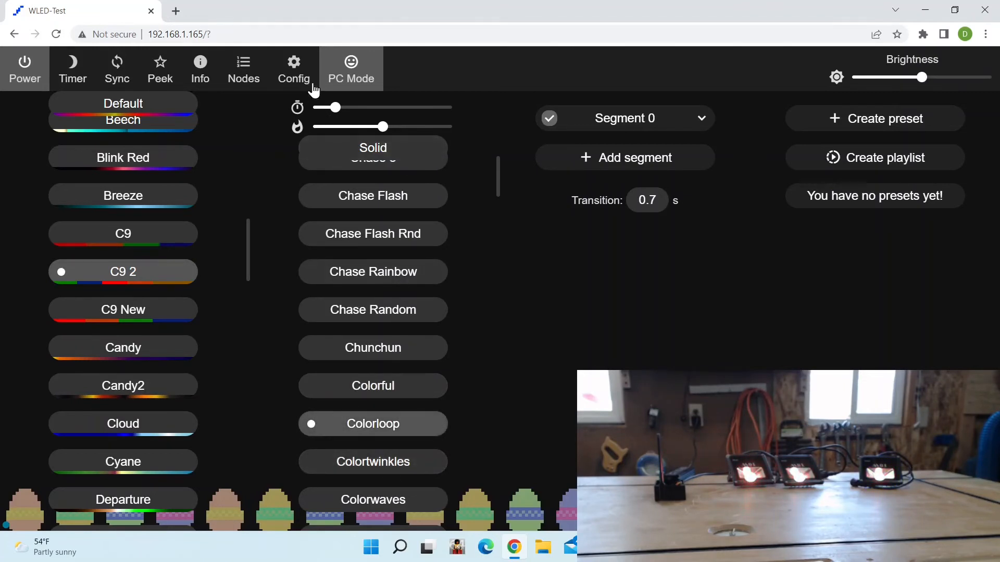
# Step: Show the Sync Interfaces page's E1.31 (sACN) network DMX input with start universe 1
pyautogui.click(293, 69)
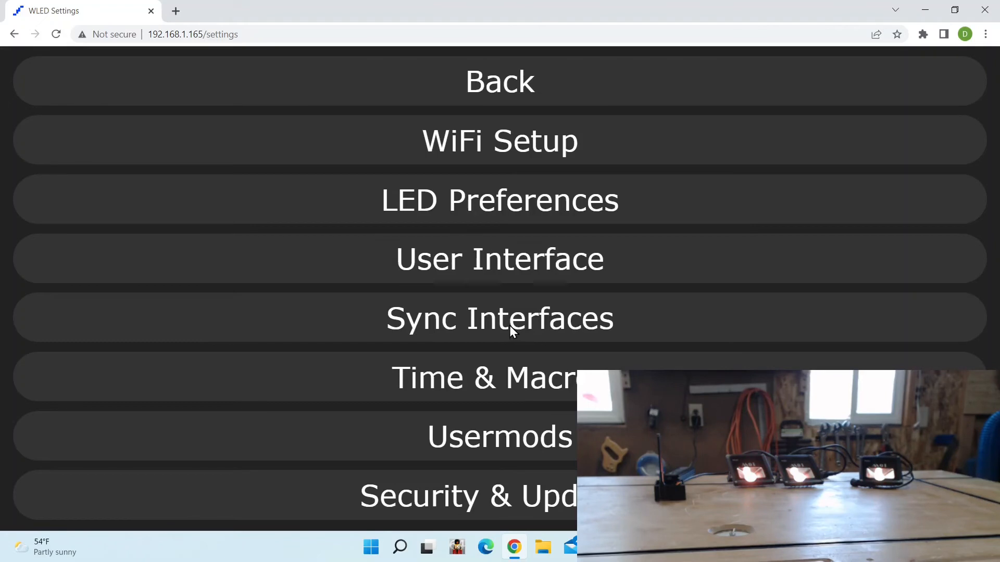
pyautogui.click(500, 319)
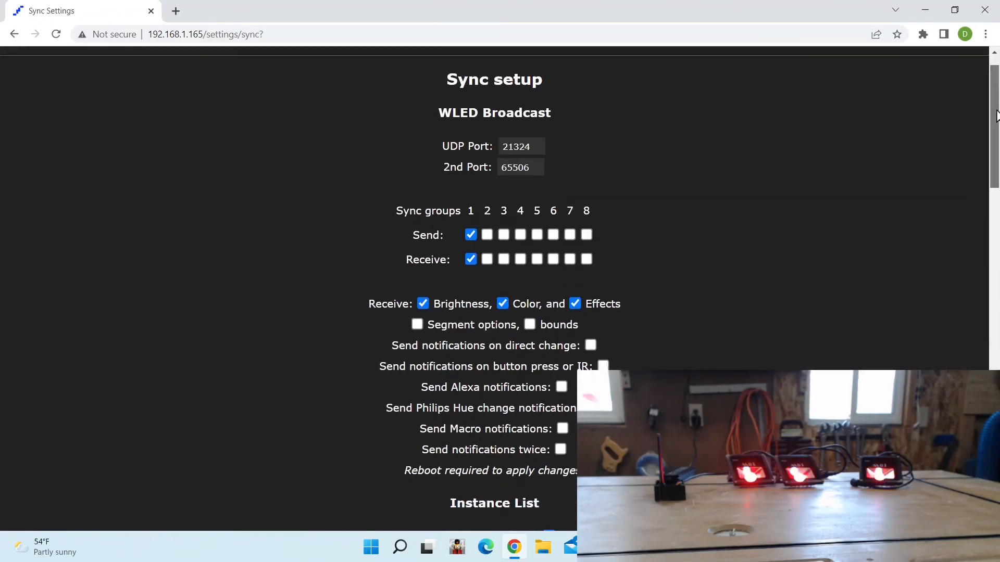
pyautogui.scroll(-3)
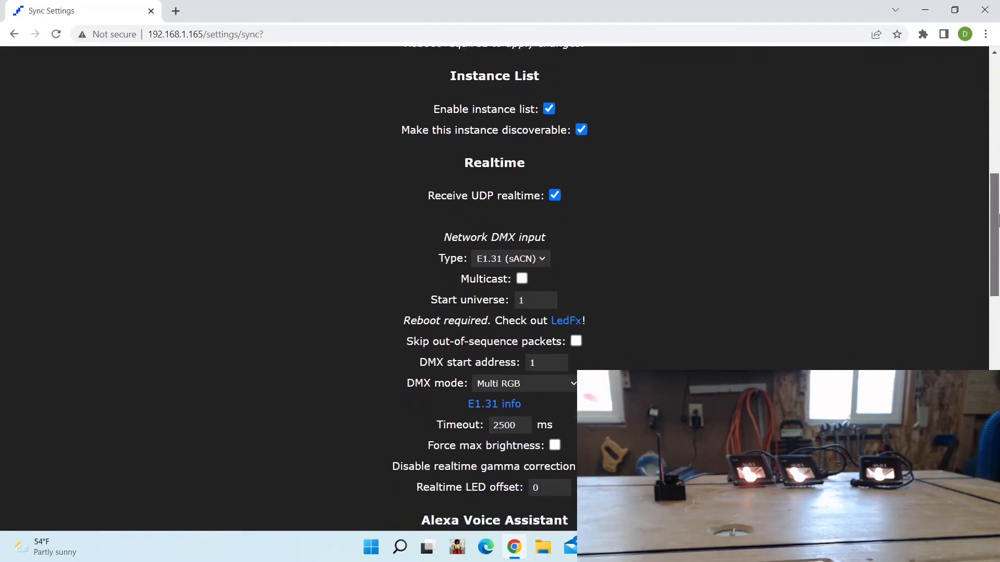
pyautogui.scroll(-3)
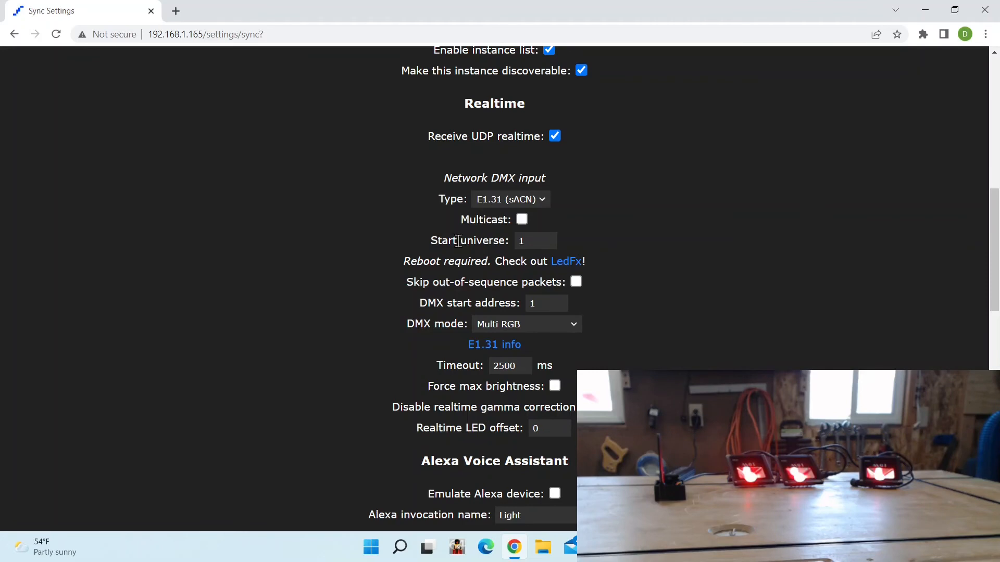
pyautogui.moveTo(986, 247)
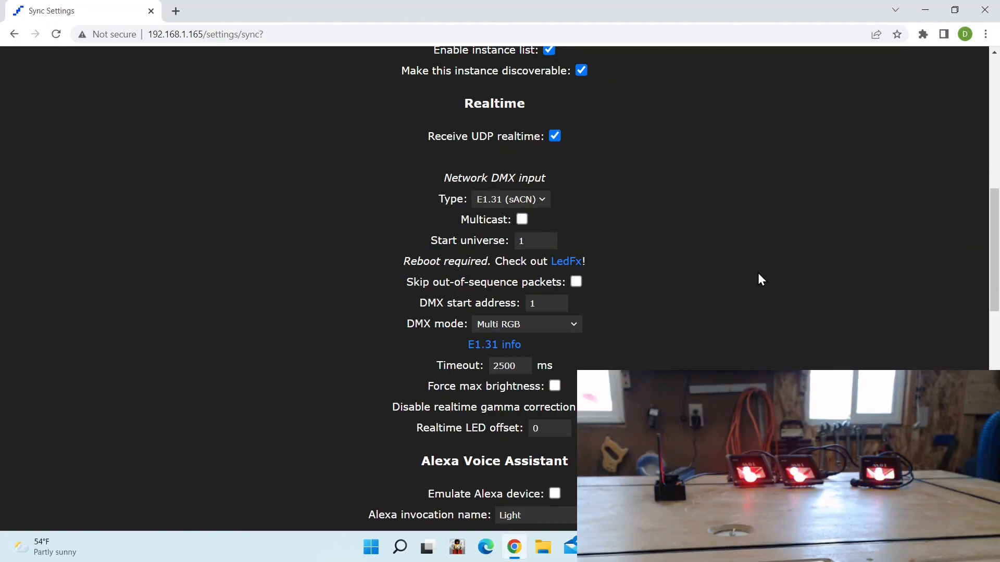
pyautogui.moveTo(874, 233)
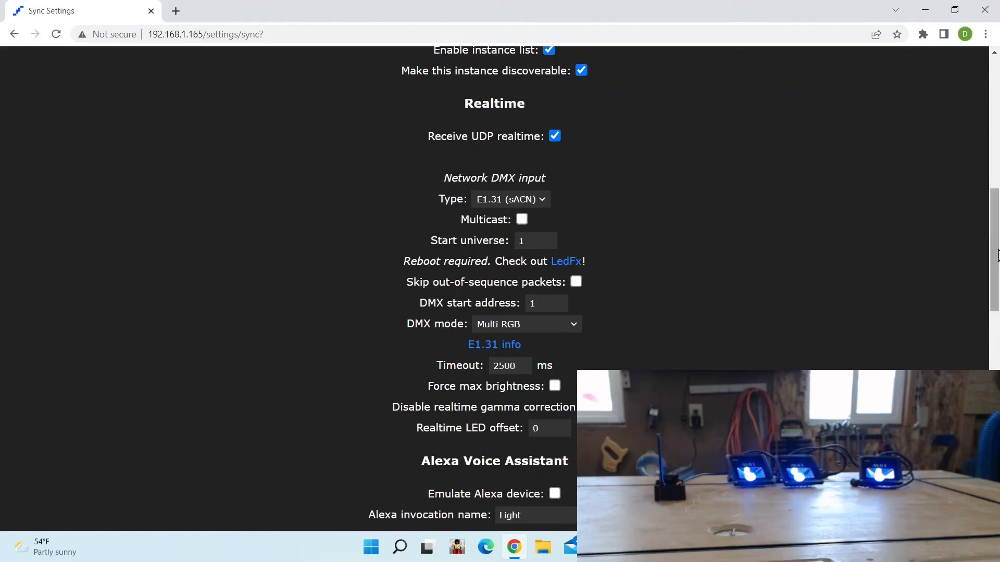
pyautogui.scroll(3)
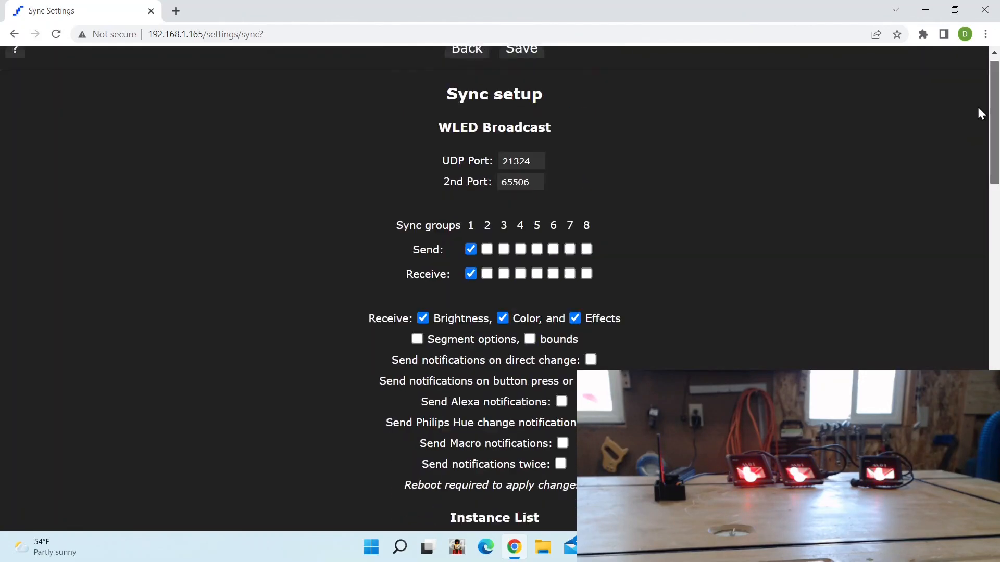